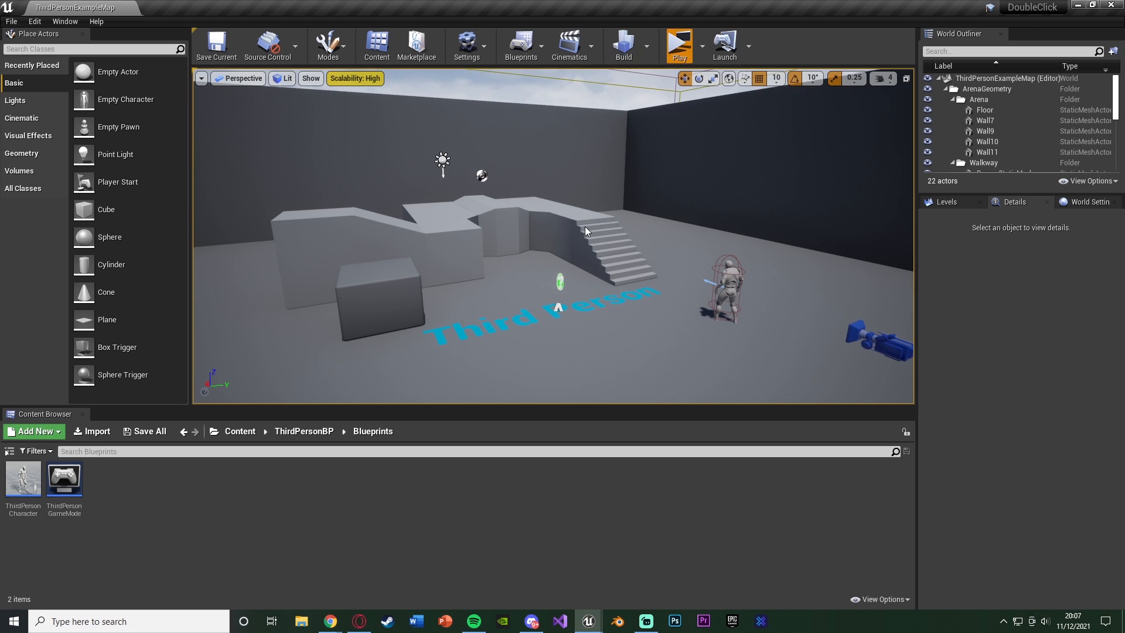
Return the Content Browser to the root Content folder using its breadcrumb.
click(680, 42)
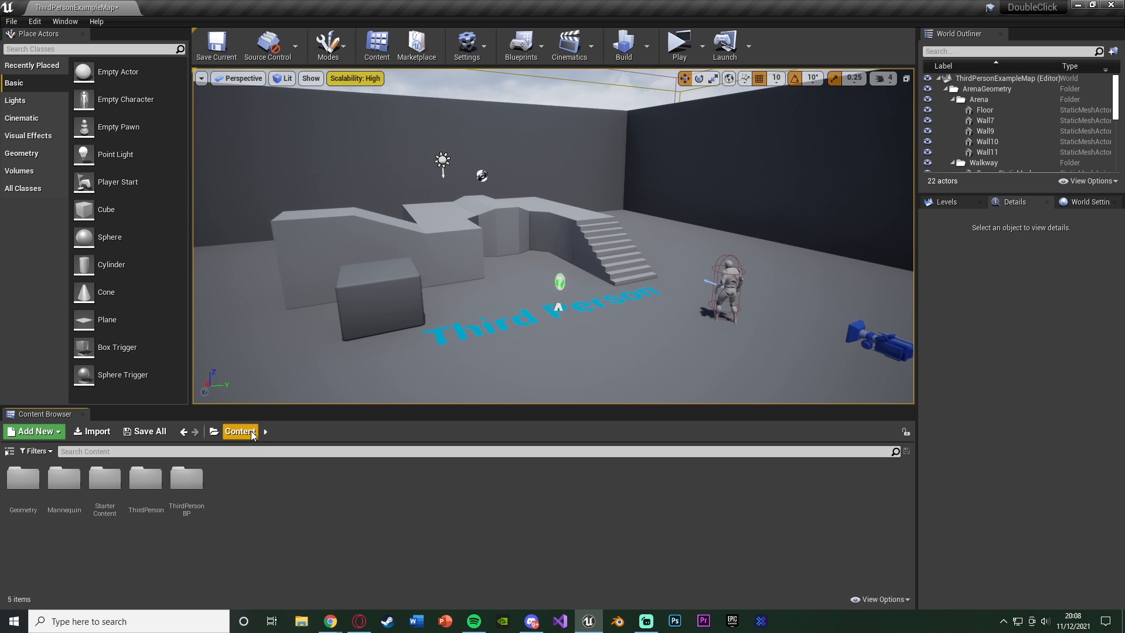
Open ThirdPersonBP > Blueprints > ThirdPersonCharacter and add a Left Mouse Button event.
double_click(186, 477)
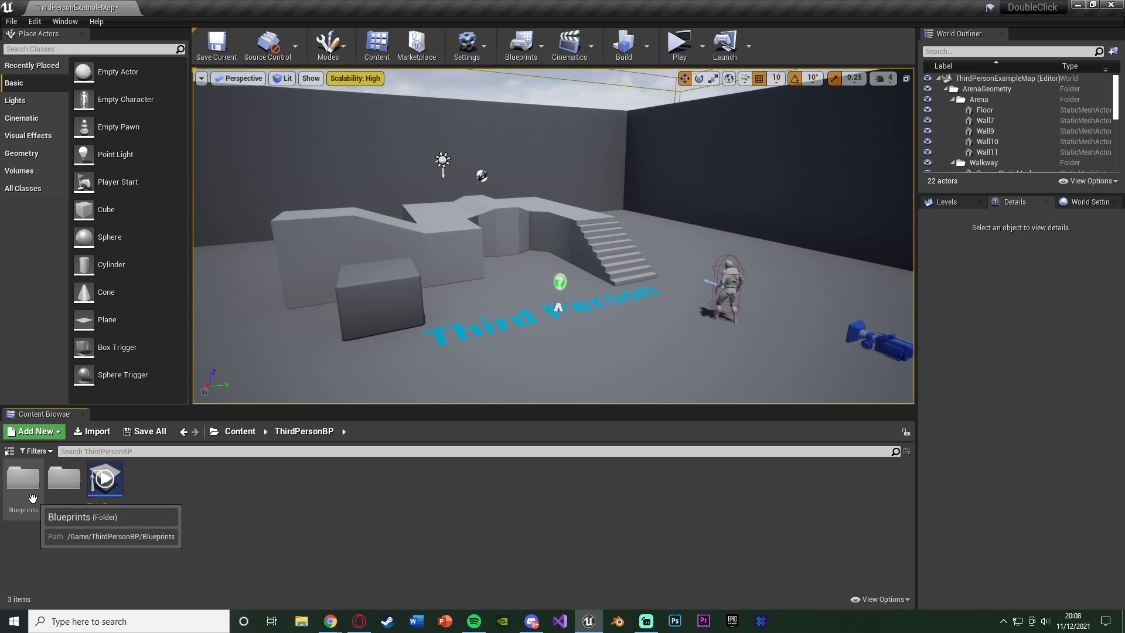
double_click(23, 478)
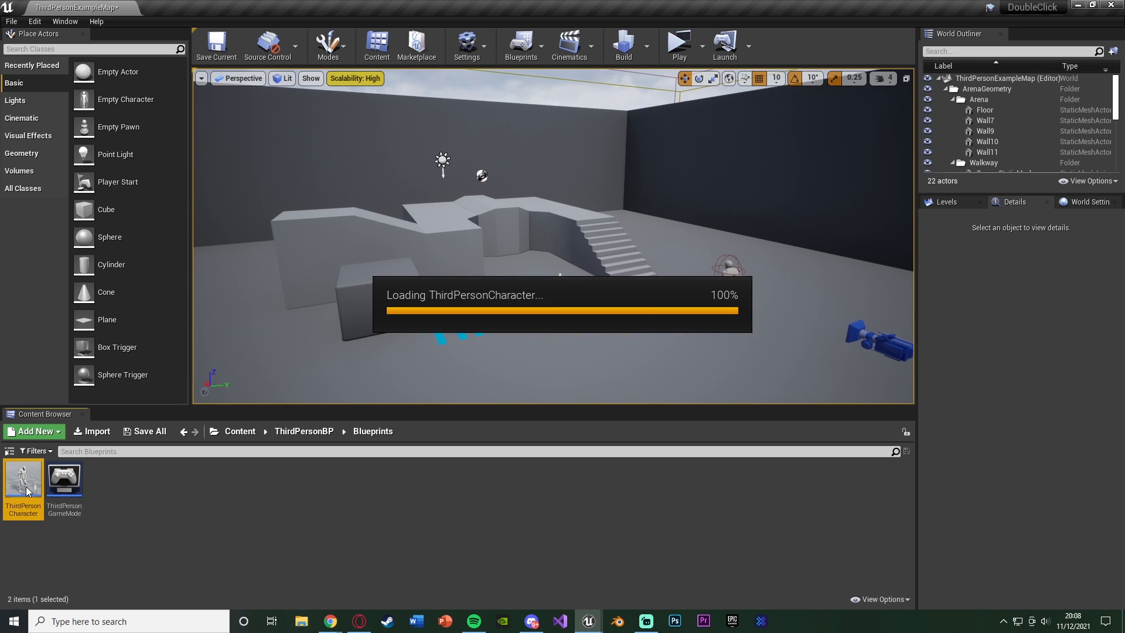
double_click(24, 479)
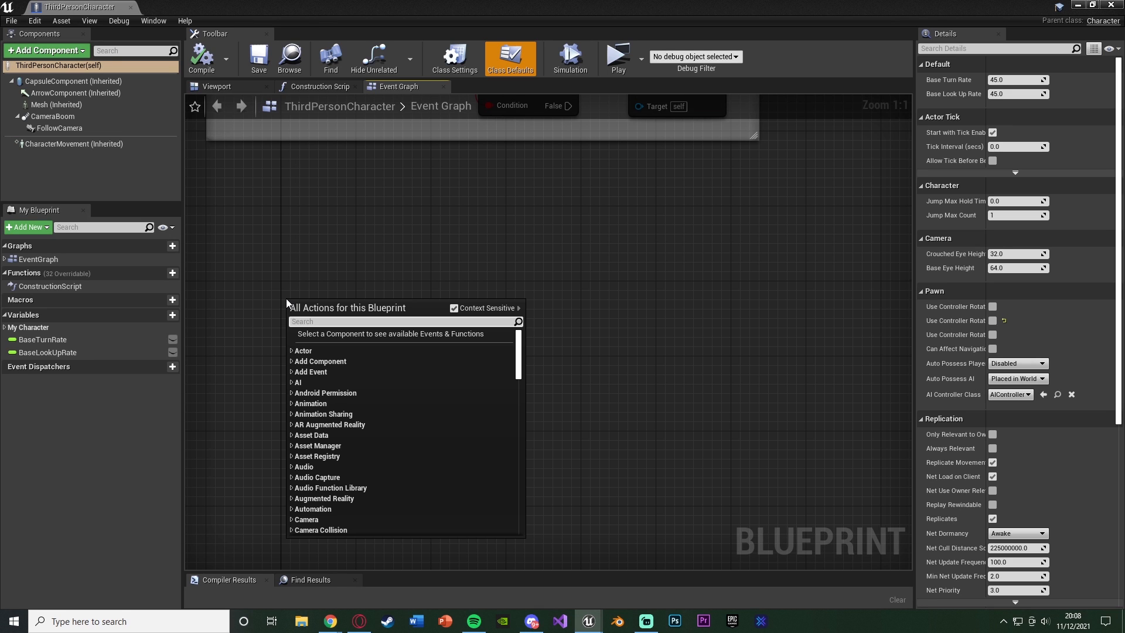
text(l)
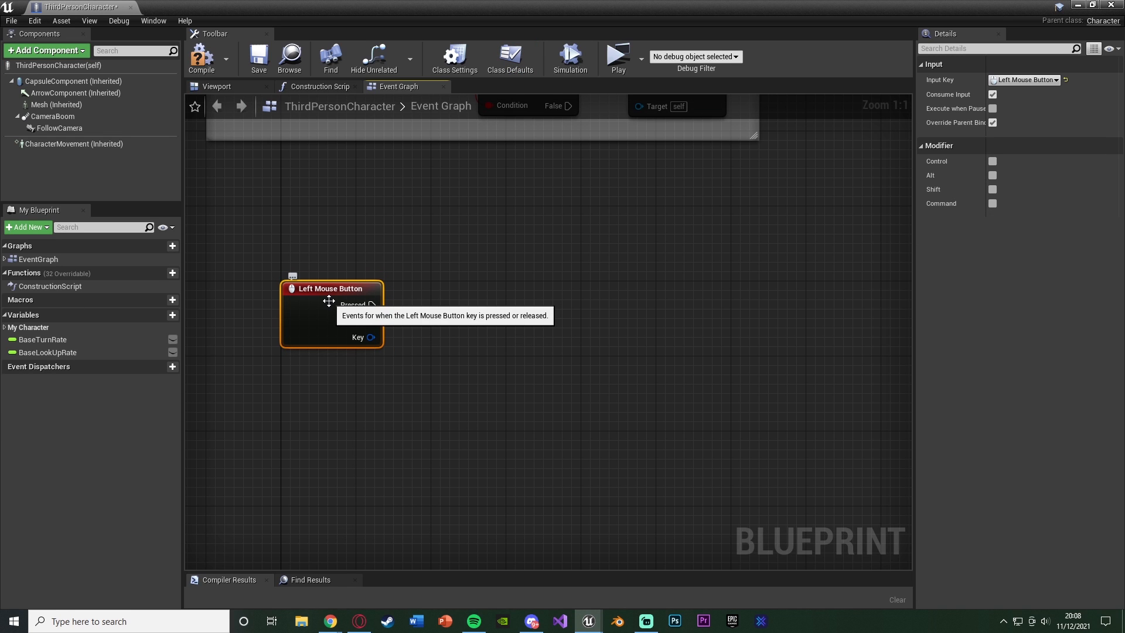
mouse_move(170, 323)
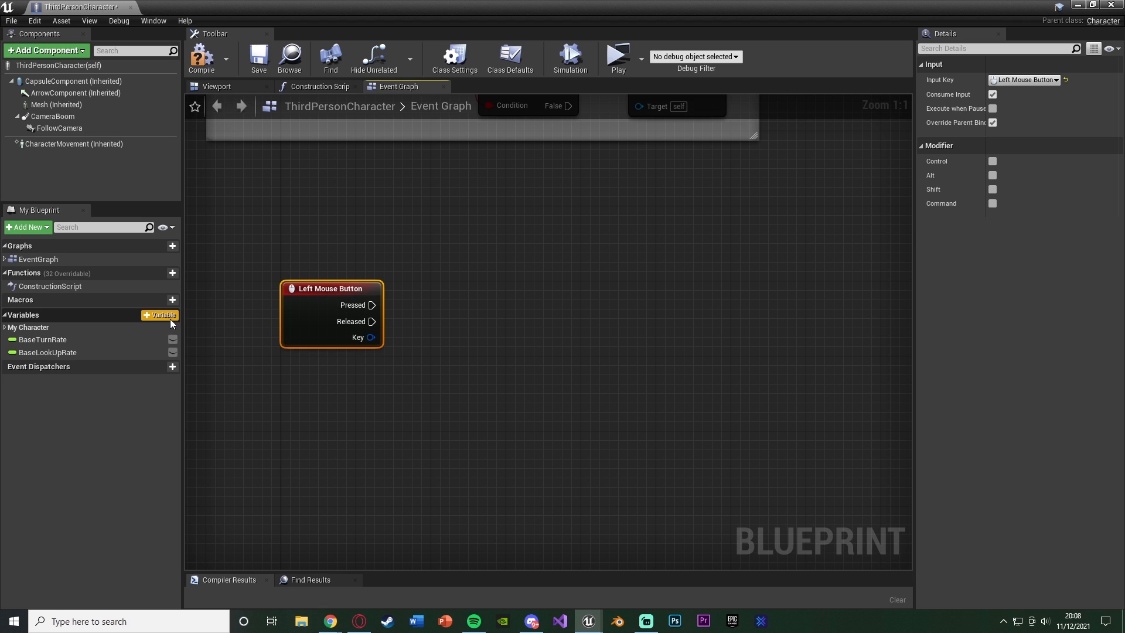
Add and compile the integer variable Click Count, then drag it into the Event Graph.
click(160, 314)
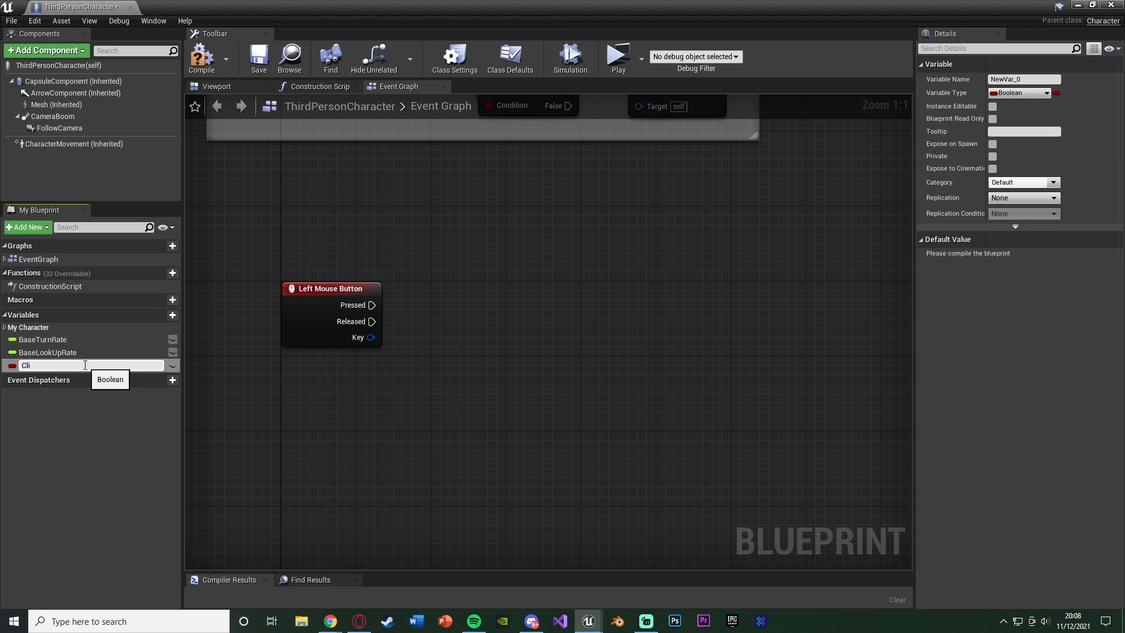
text(Click Count)
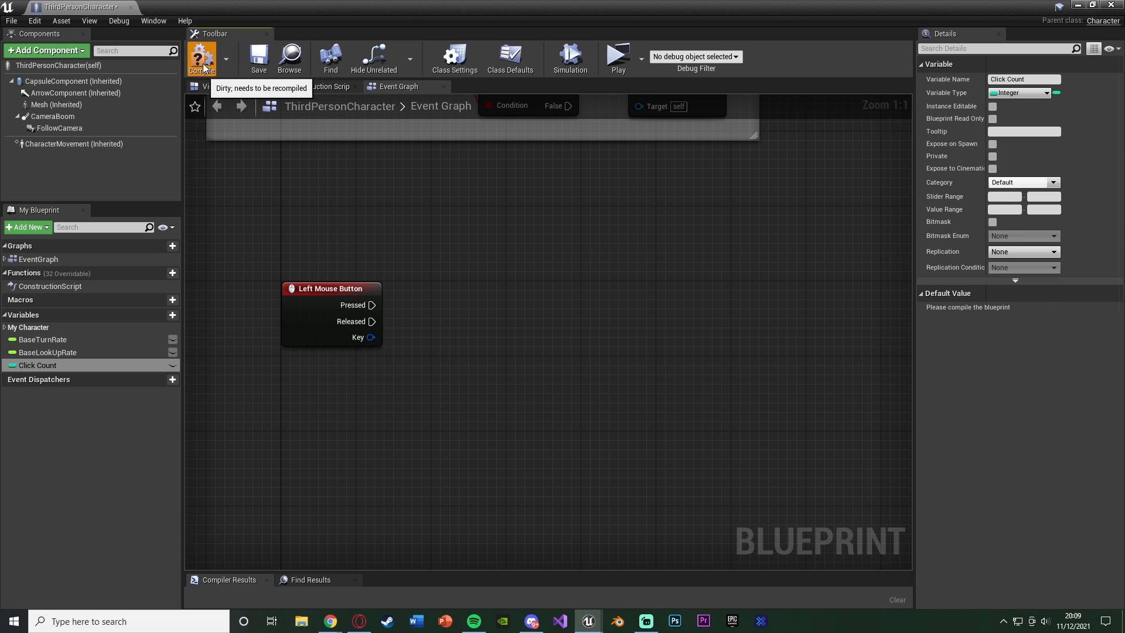
click(203, 55)
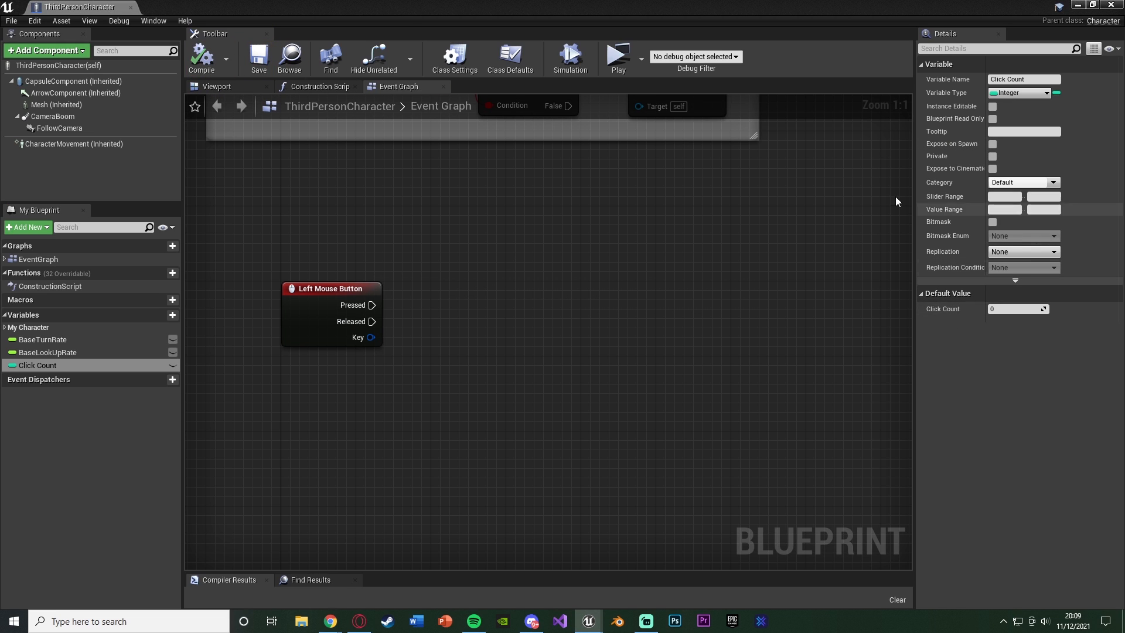
drag(36, 365, 318, 370)
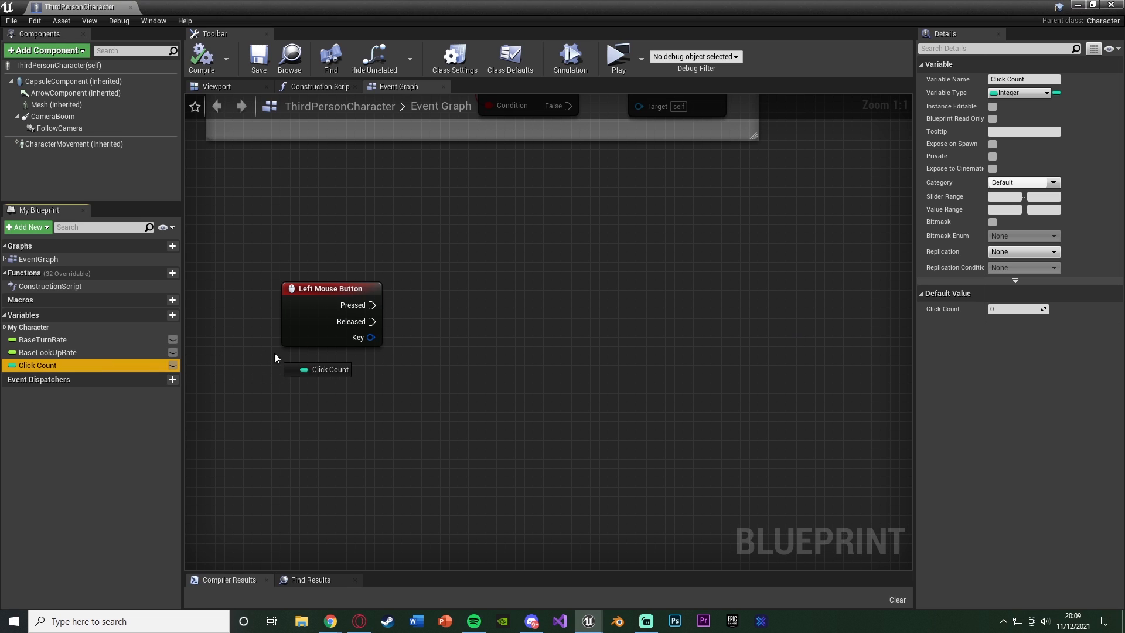
Place a Click Count getter feeding a ++ increment node driven by Pressed.
drag(317, 370, 376, 366)
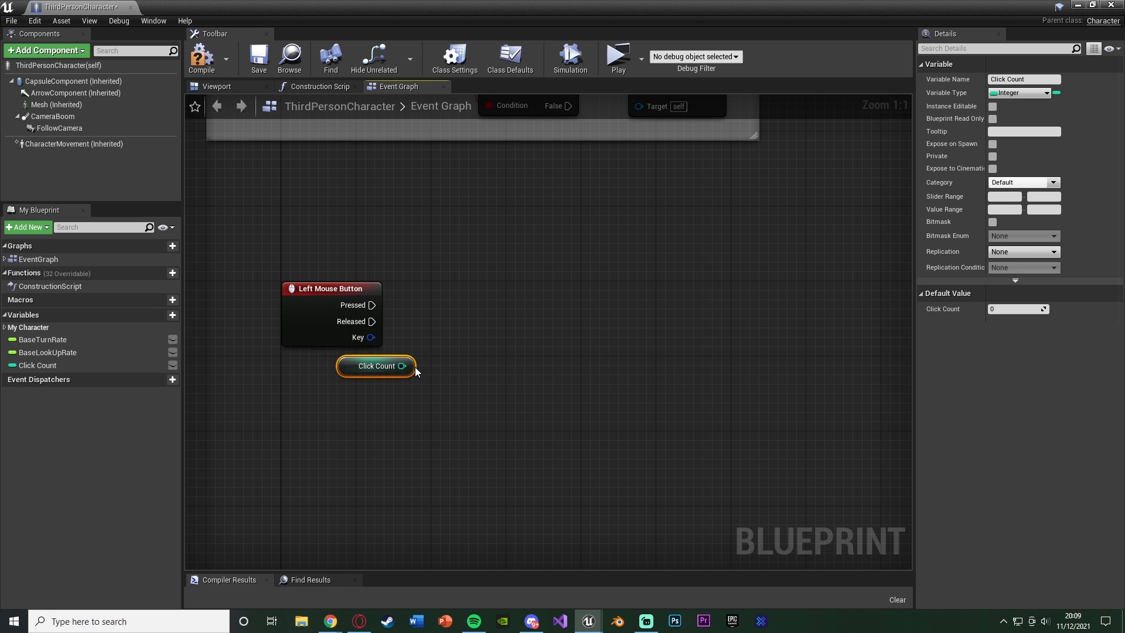
drag(402, 365, 434, 319)
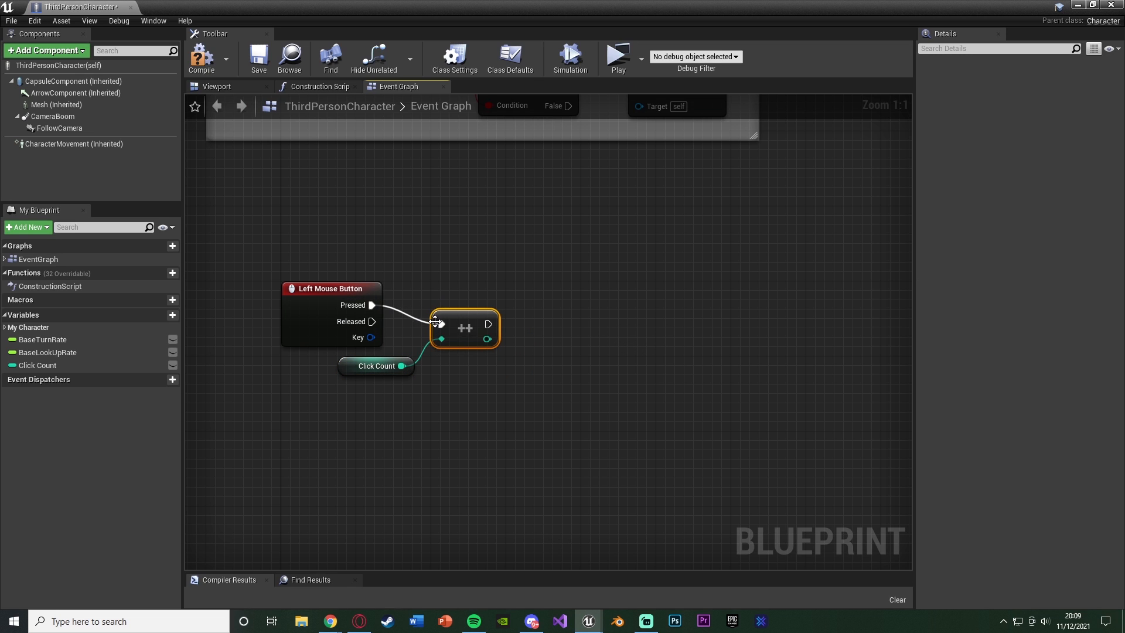
click(480, 347)
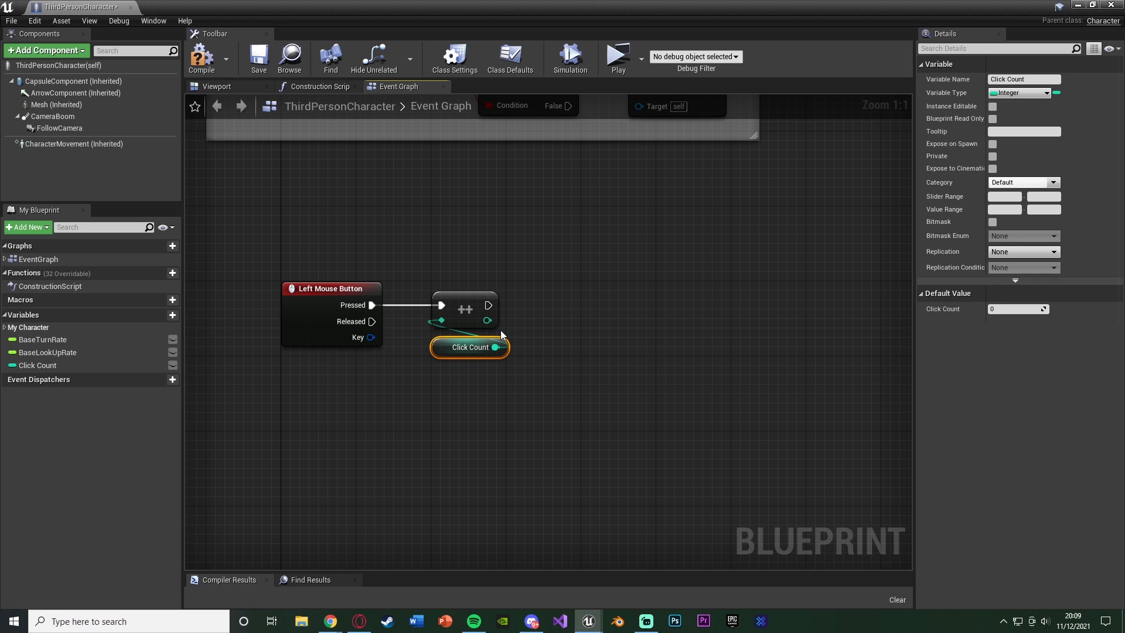
mouse_move(395, 320)
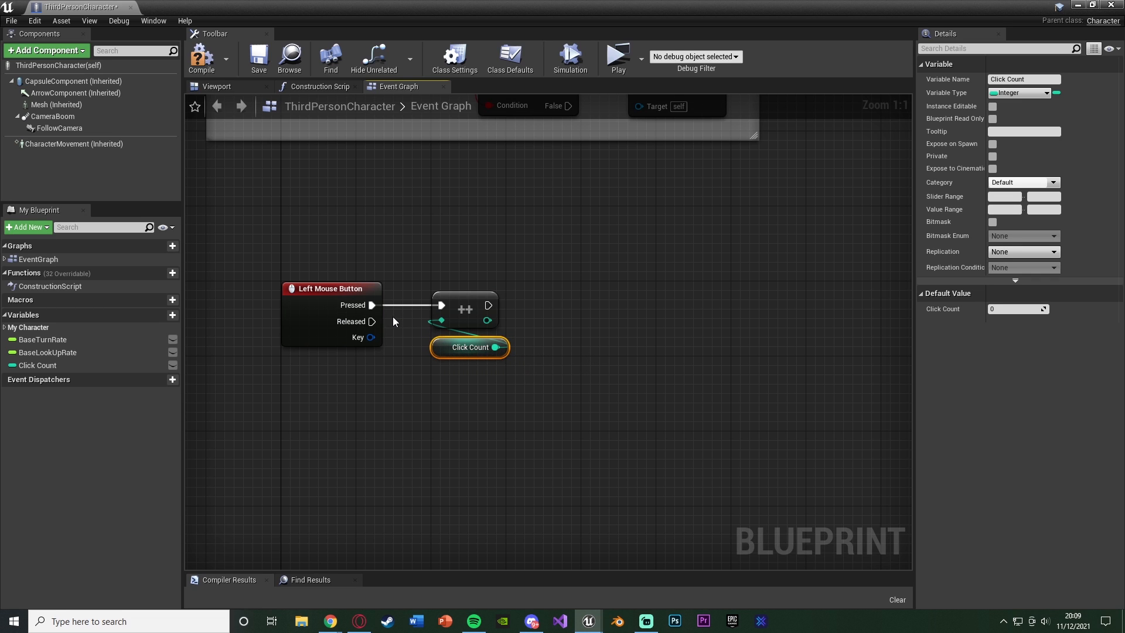
mouse_move(442, 241)
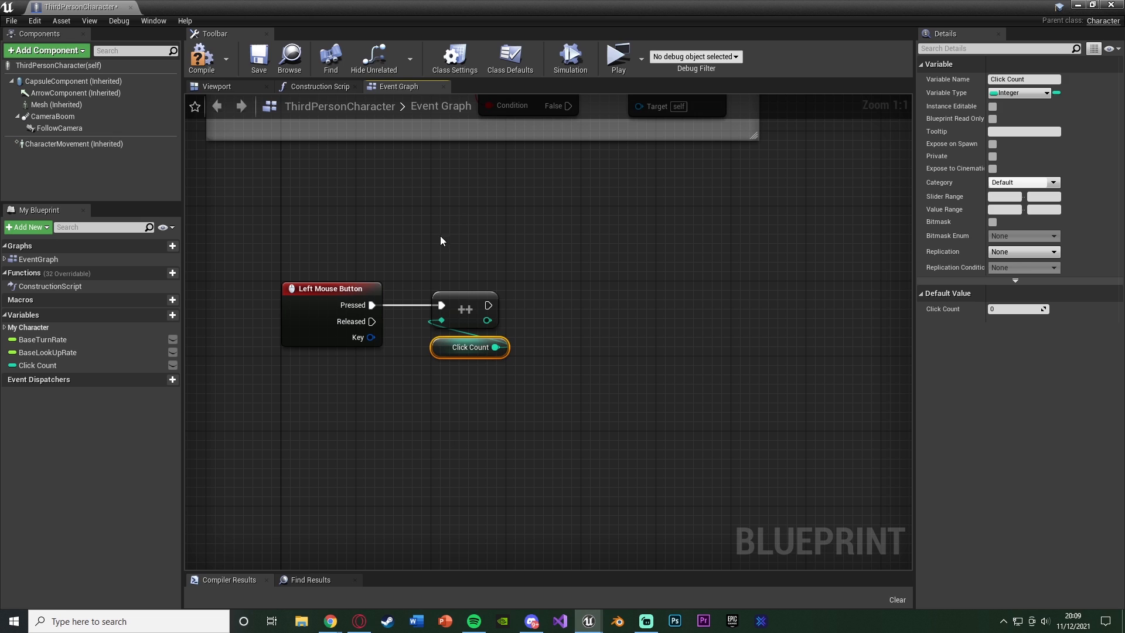
mouse_move(442, 354)
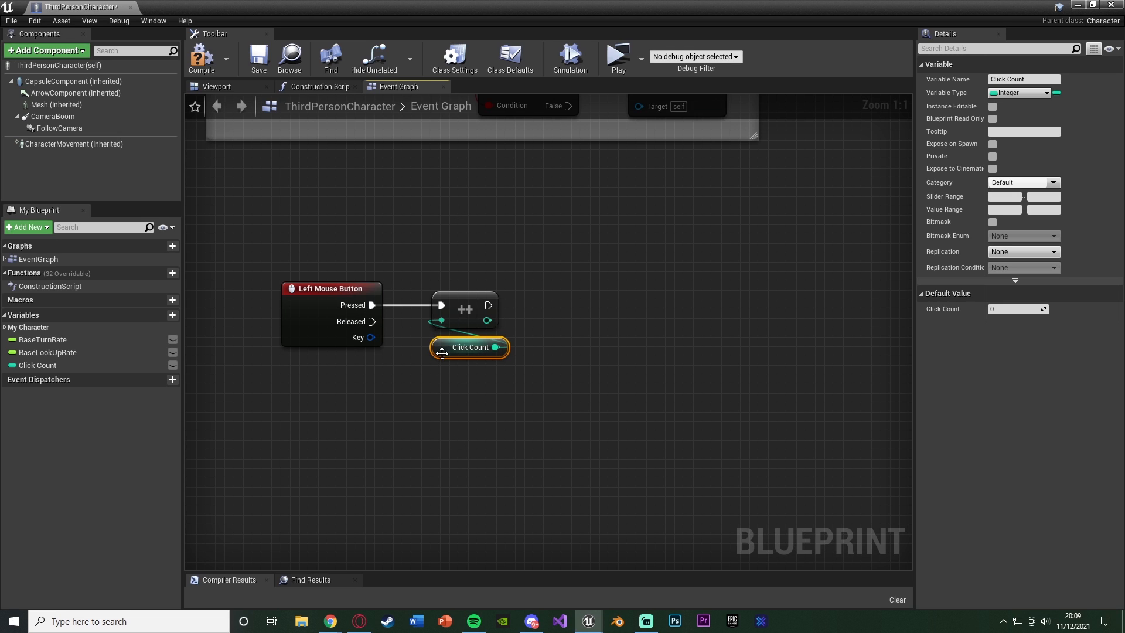
Wire the ++ result into an integer >= node and straighten the connection.
drag(487, 320, 570, 320)
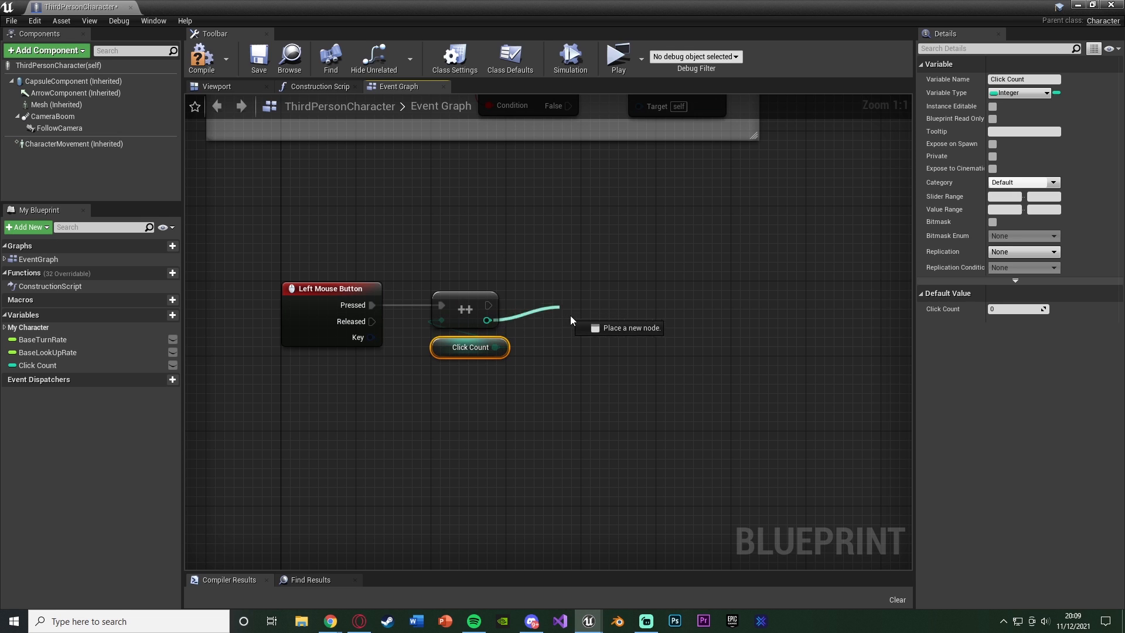
click(571, 320)
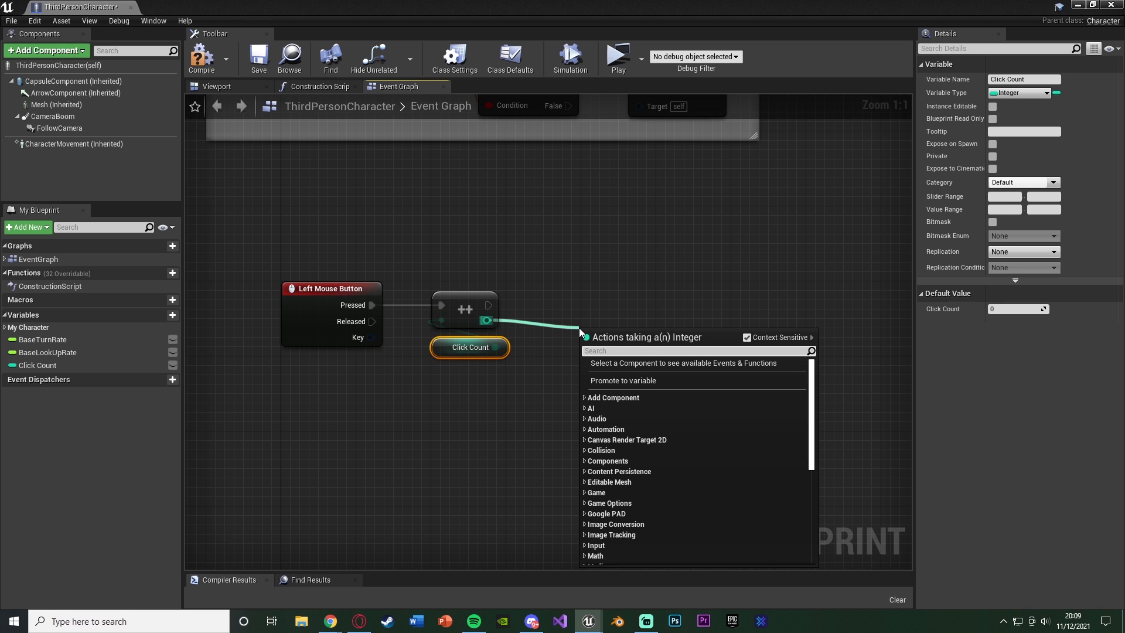
text(>)
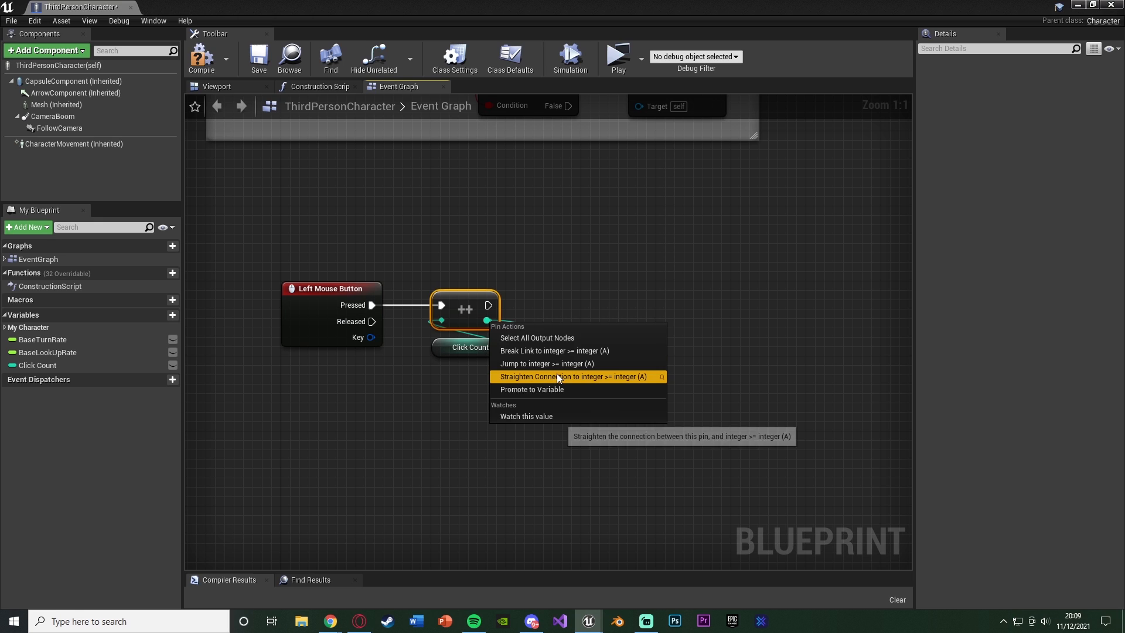
click(560, 377)
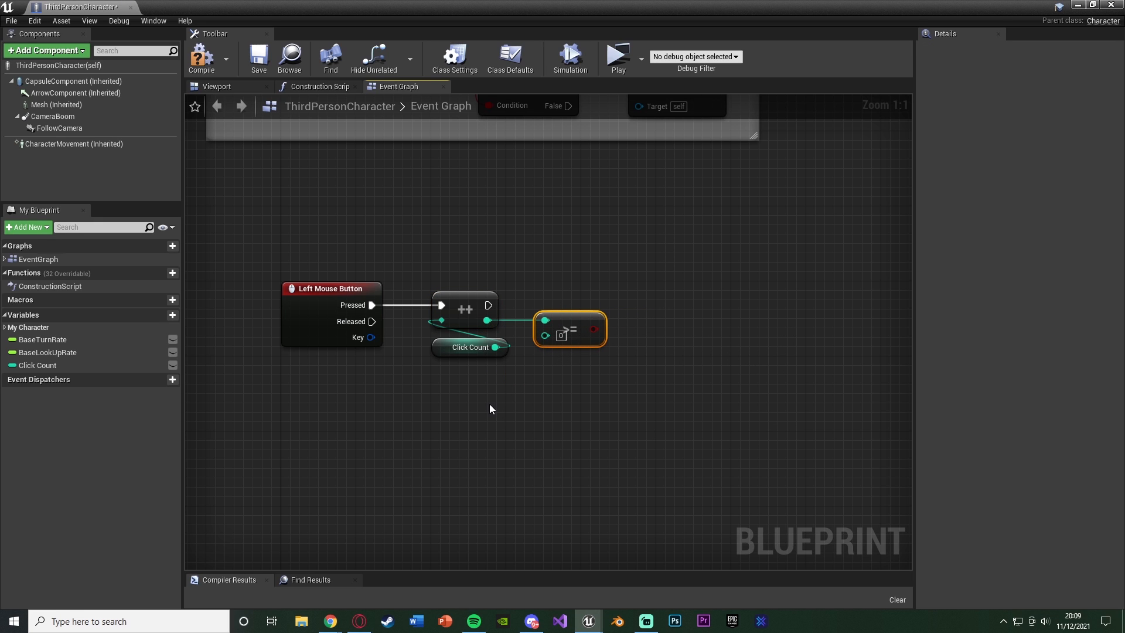
mouse_move(565, 340)
text(2)
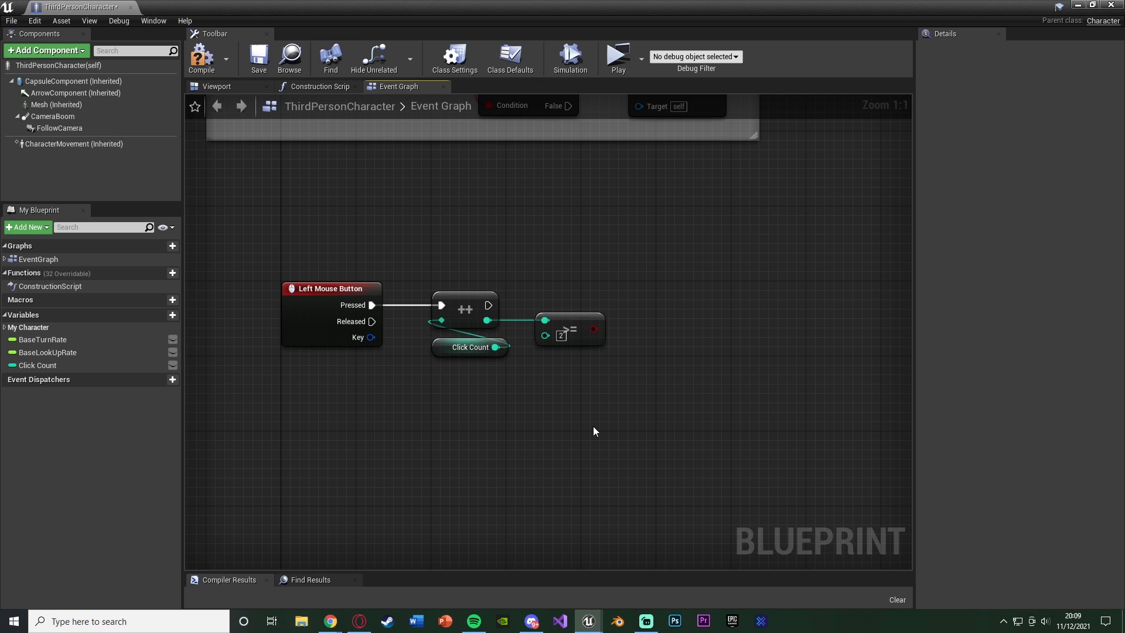
mouse_move(649, 349)
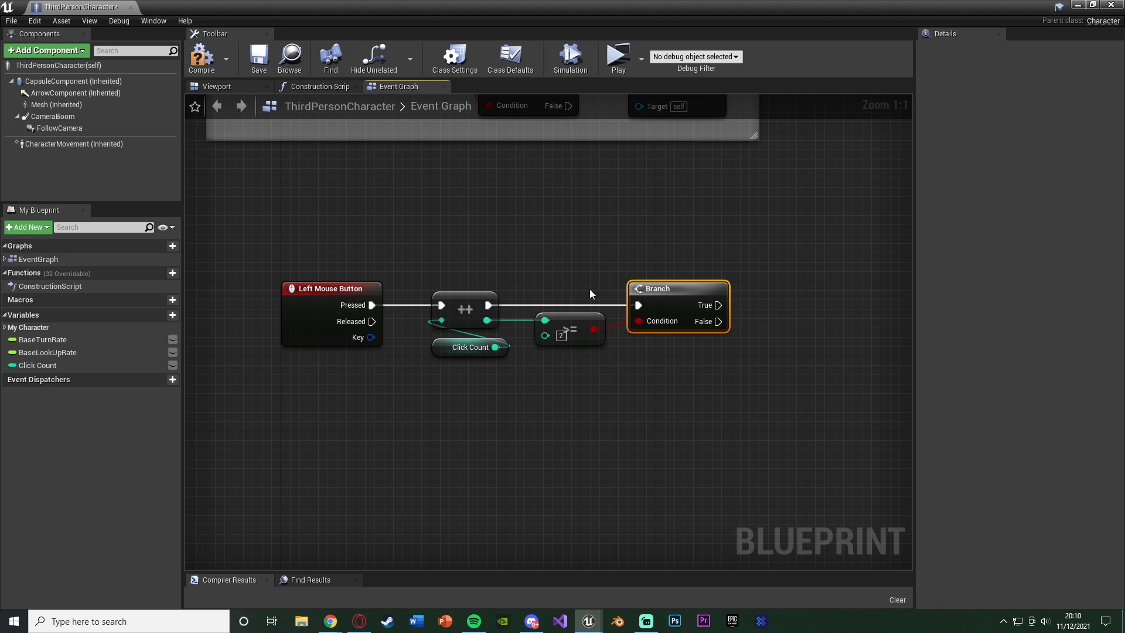
mouse_move(556, 397)
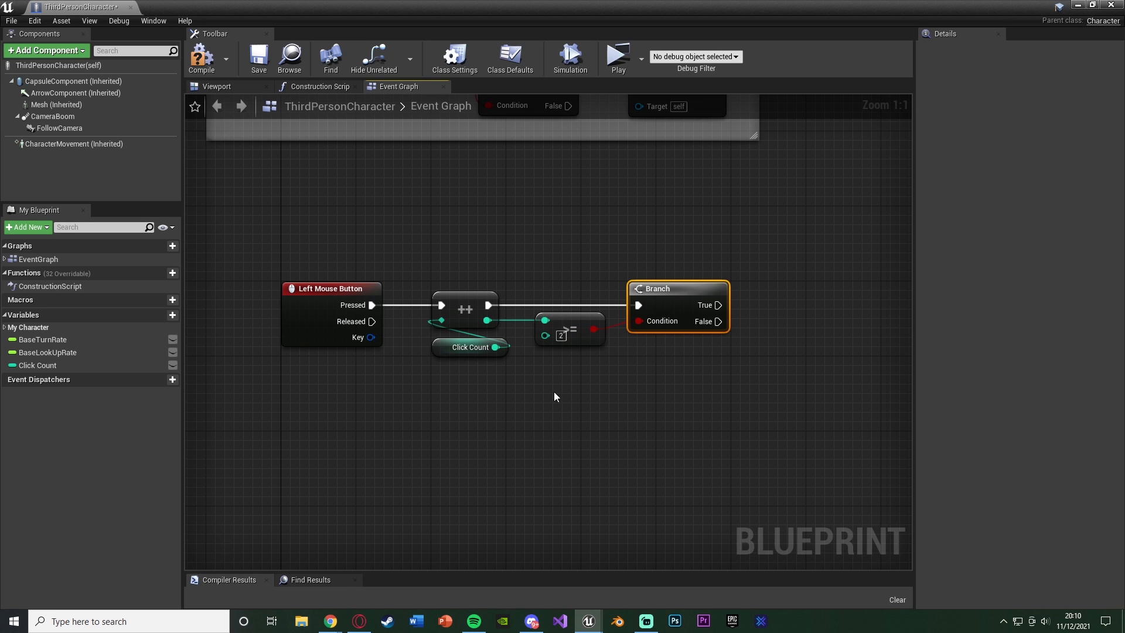
mouse_move(614, 402)
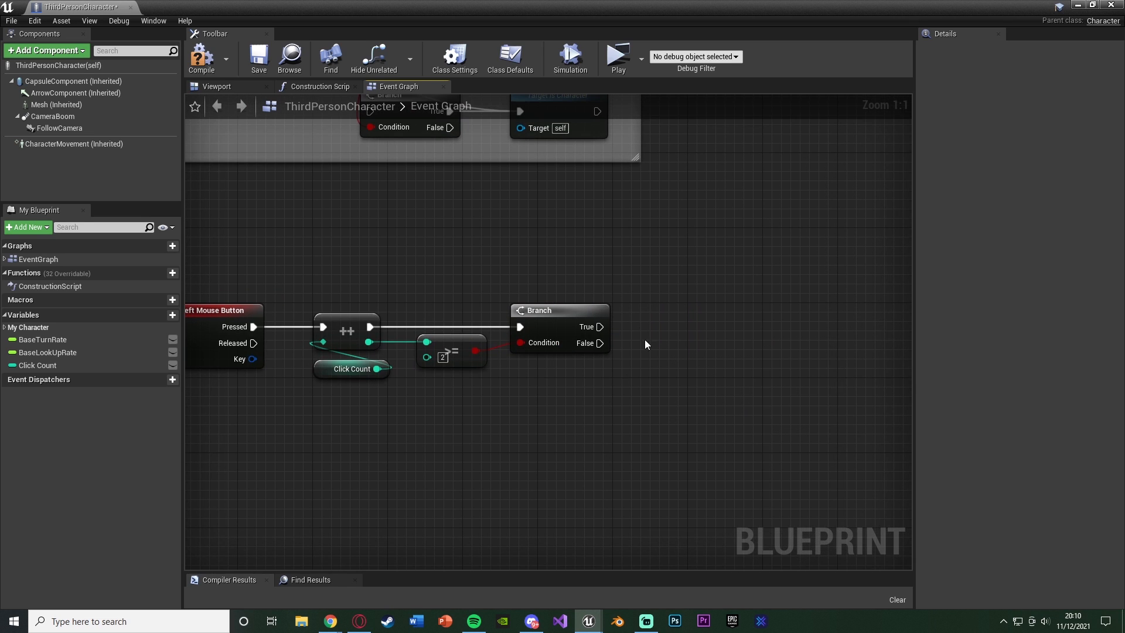
Pan the Event Graph rightward to make room for the Branch node.
drag(601, 327, 649, 326)
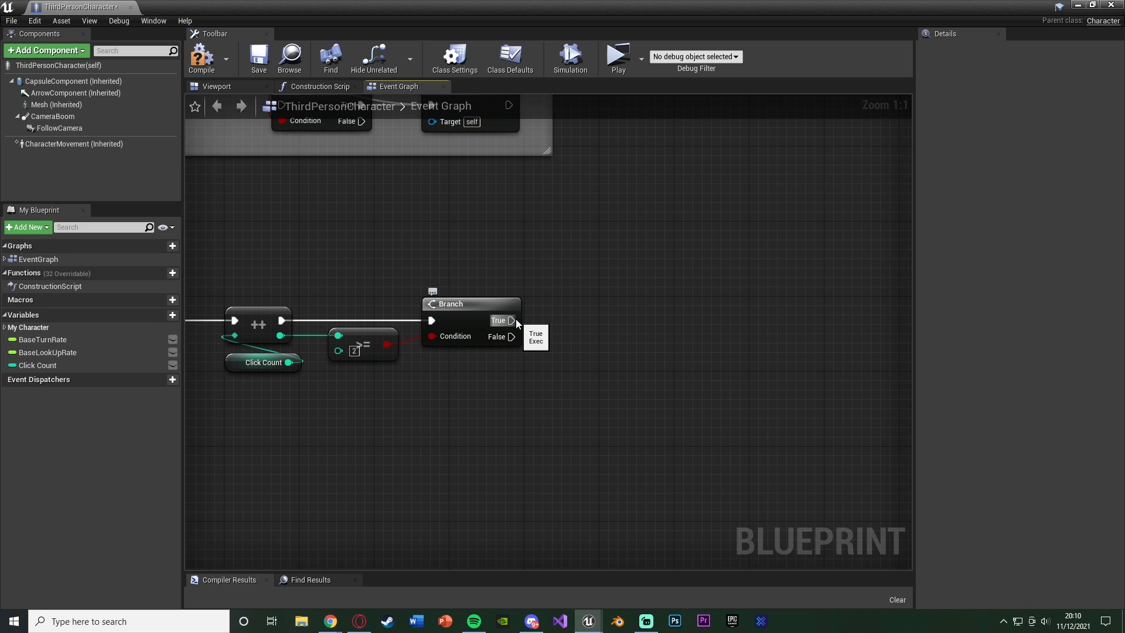
mouse_move(618, 276)
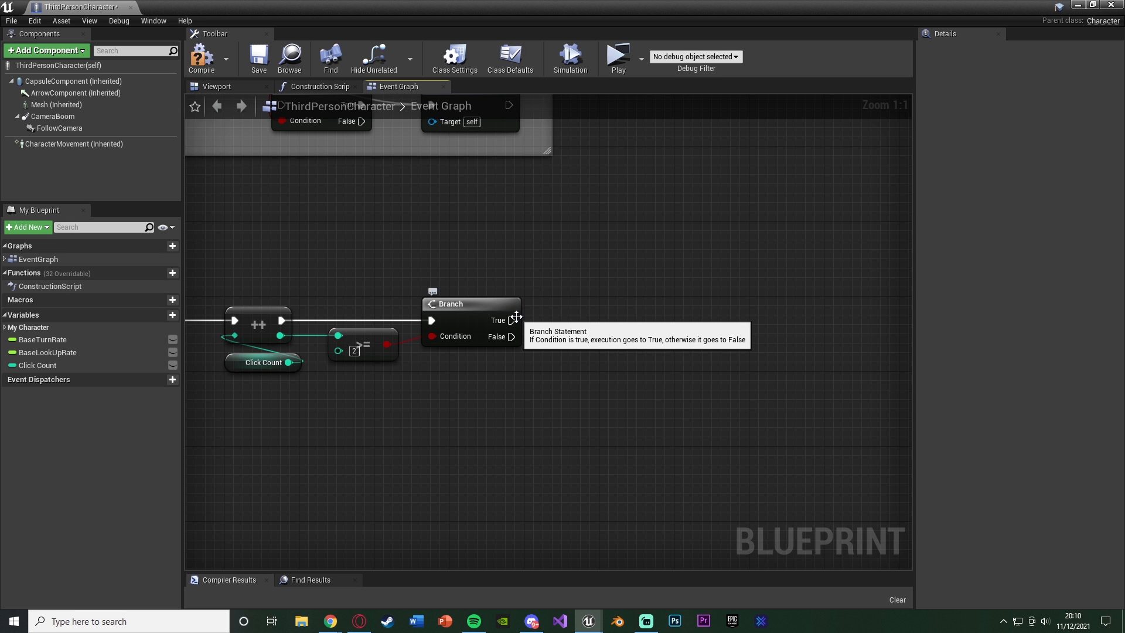
Pull a wire from the Branch True pin into empty graph space.
drag(512, 320, 552, 323)
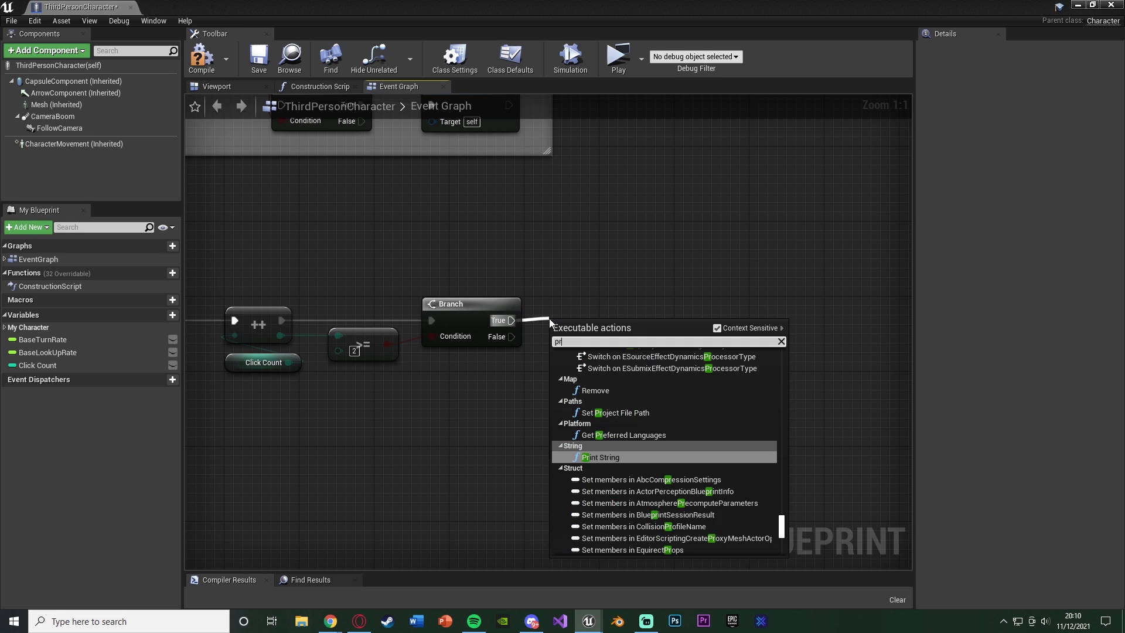
Add a Print String printing 'Interact' to the Branch's True output.
click(600, 457)
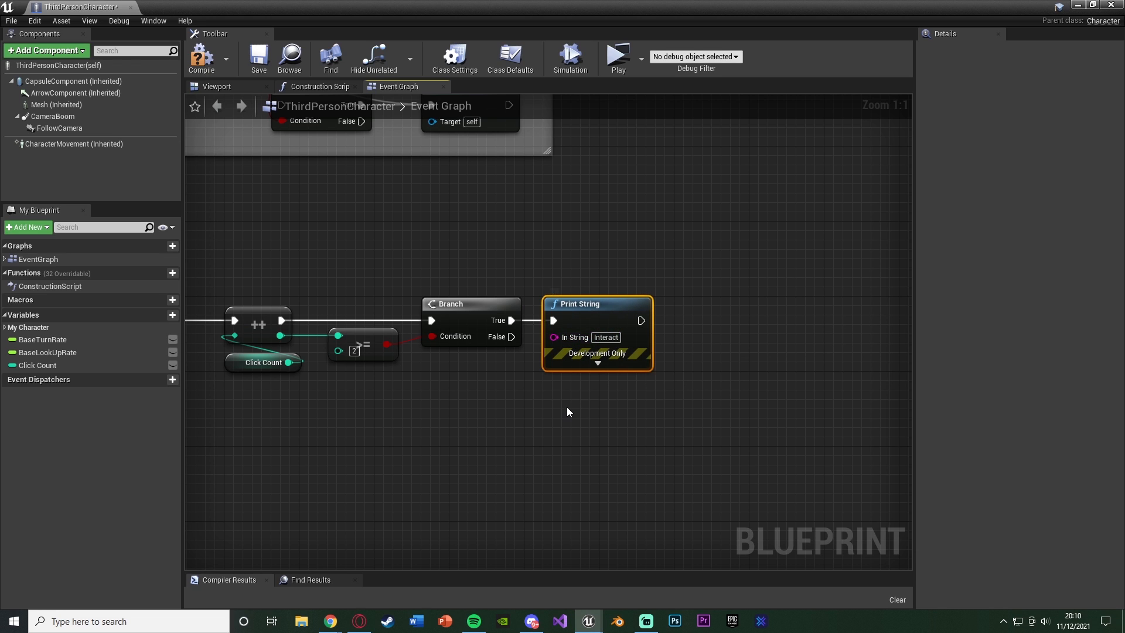
click(594, 415)
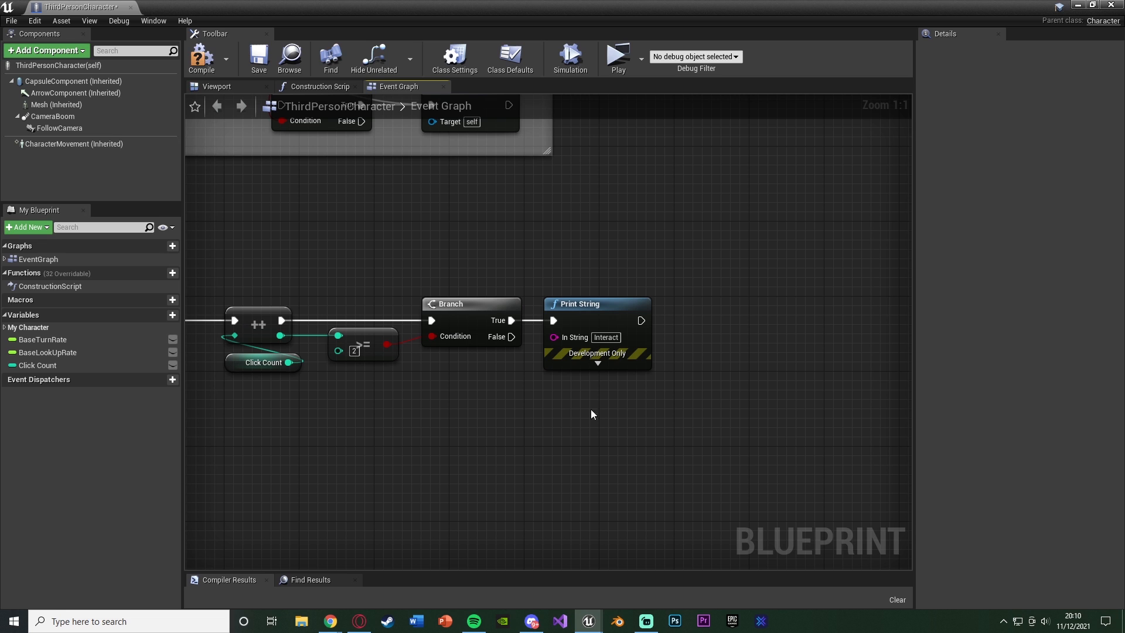
mouse_move(581, 454)
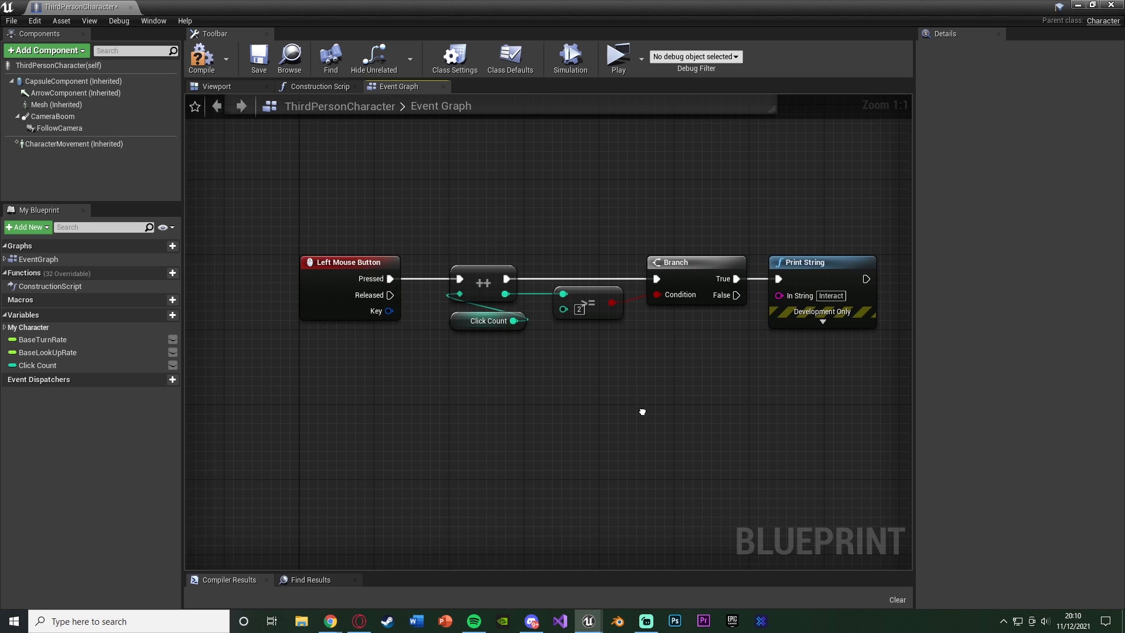
click(619, 55)
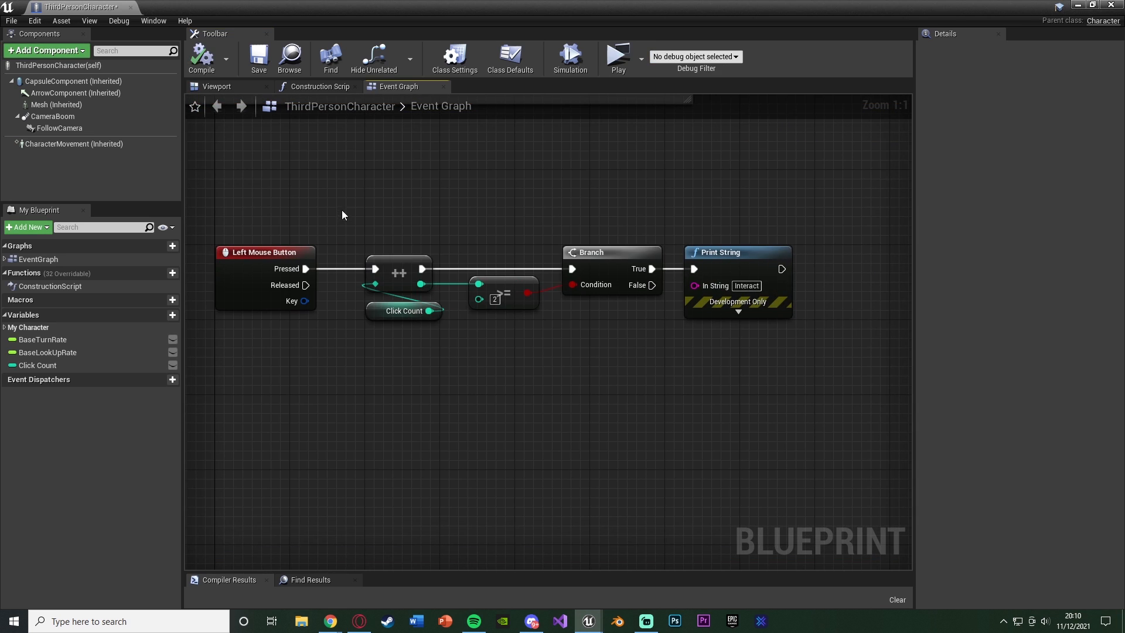
mouse_move(374, 271)
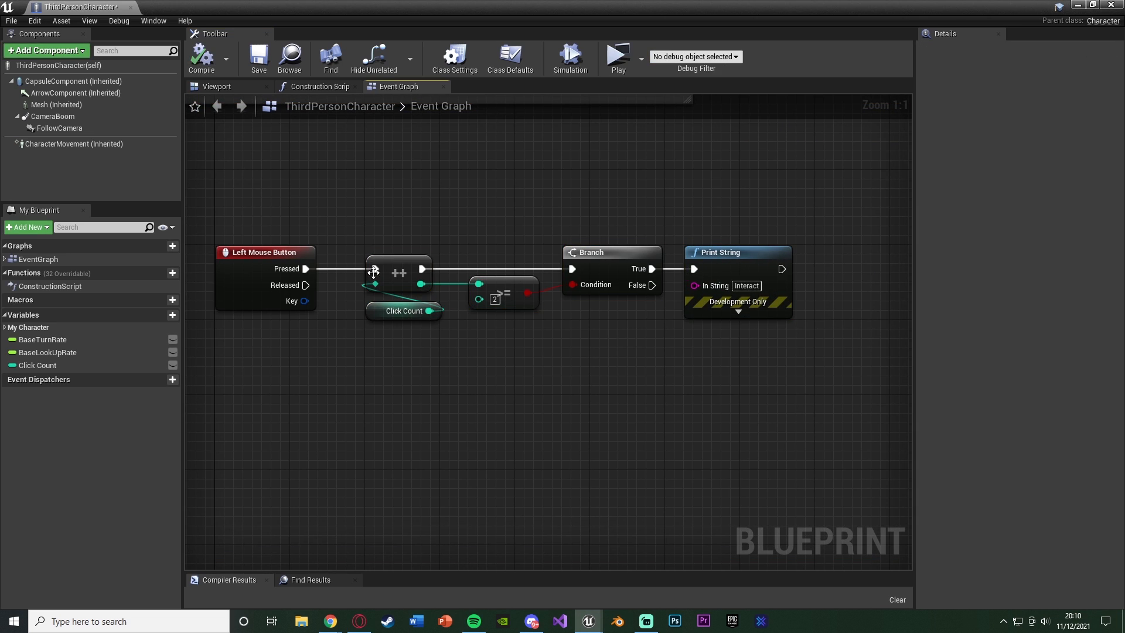
mouse_move(707, 357)
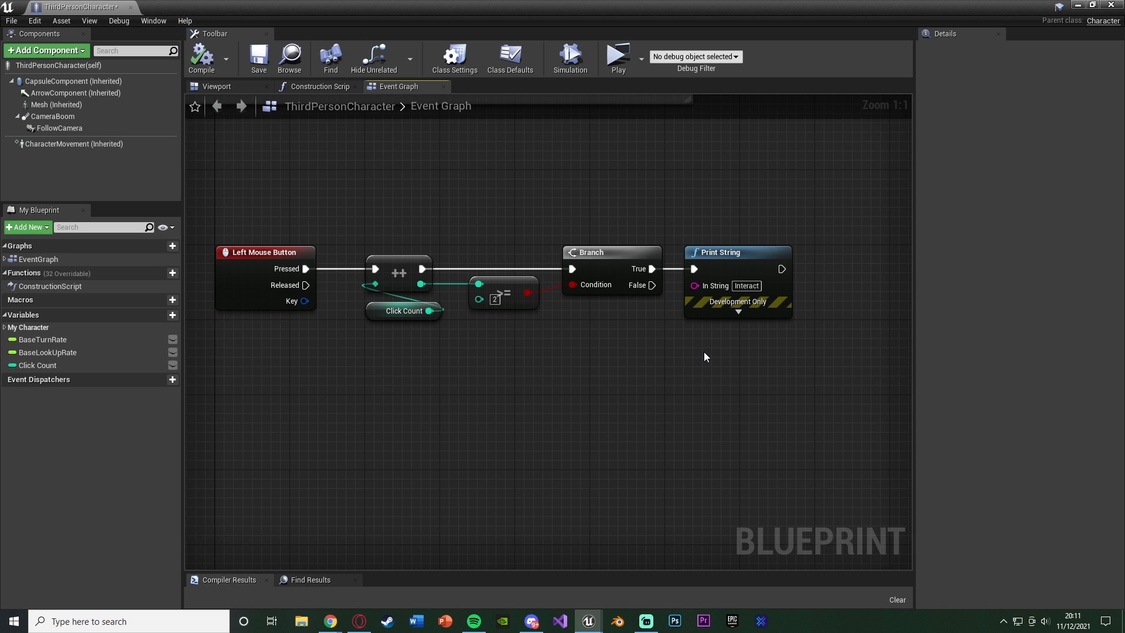
Add a Retriggerable Delay from Released below the chain, with Duration 0.1.
drag(308, 285, 409, 362)
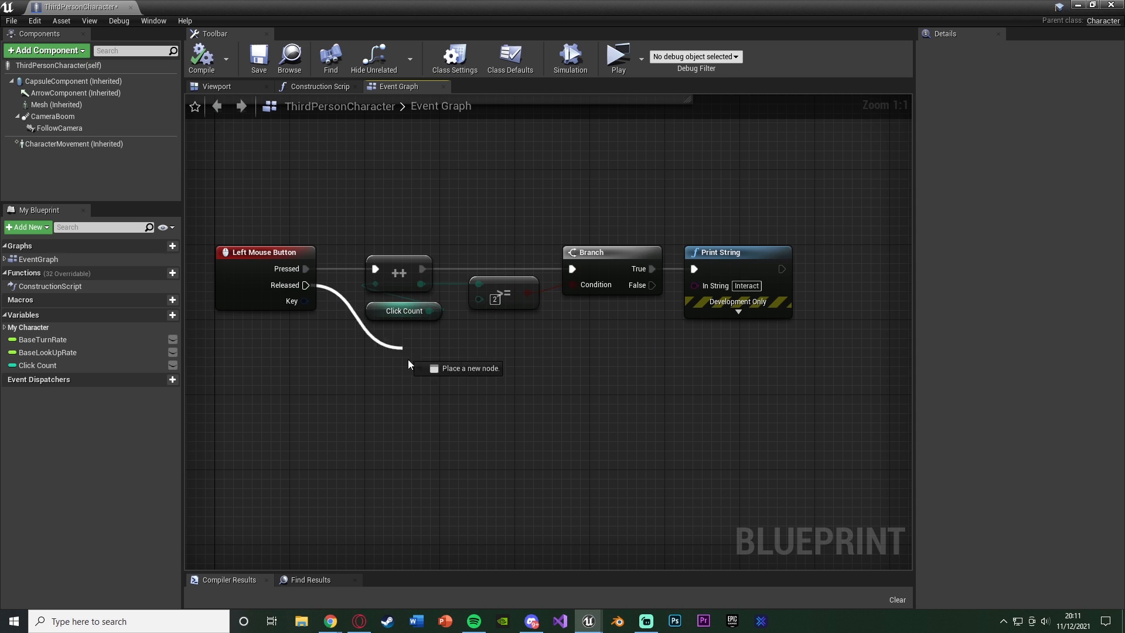
click(458, 368)
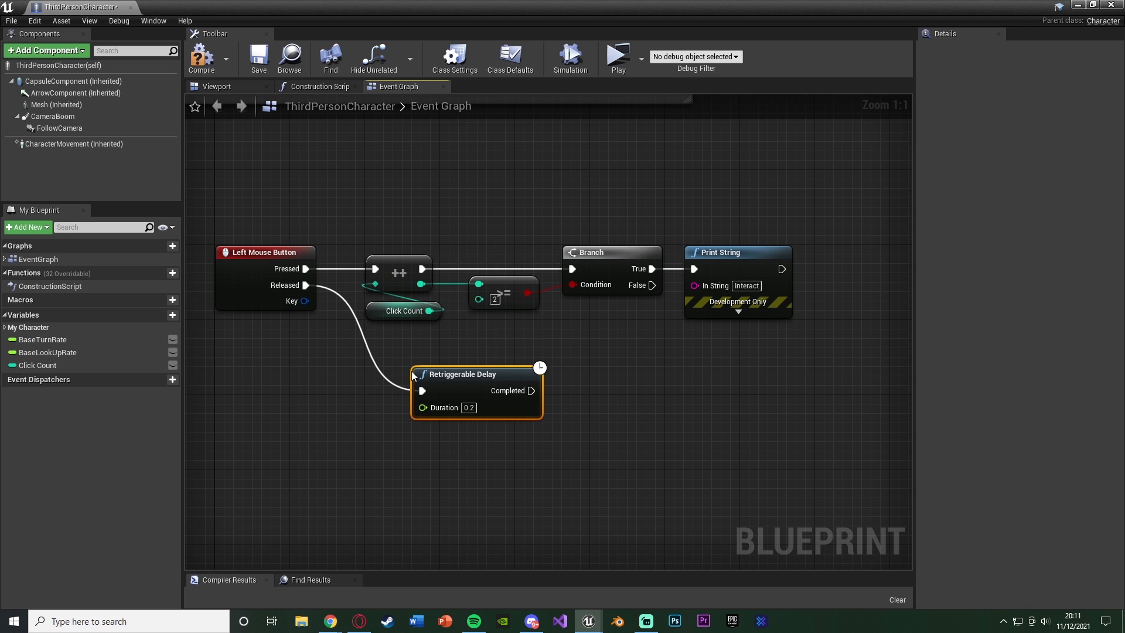
drag(463, 373, 429, 345)
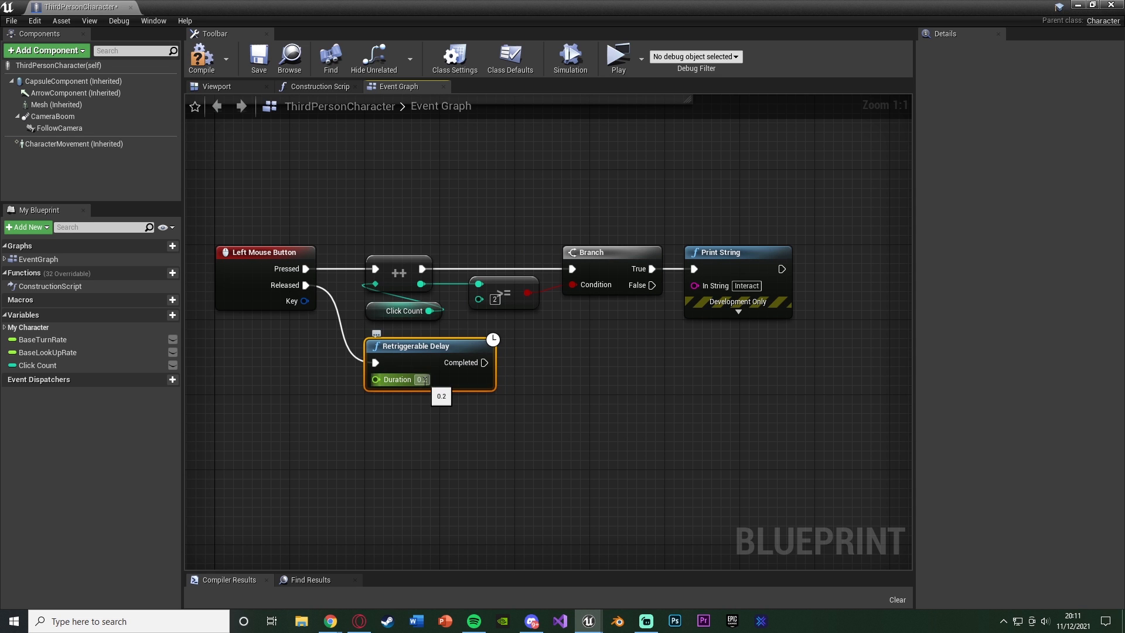
click(421, 380)
text(0.1)
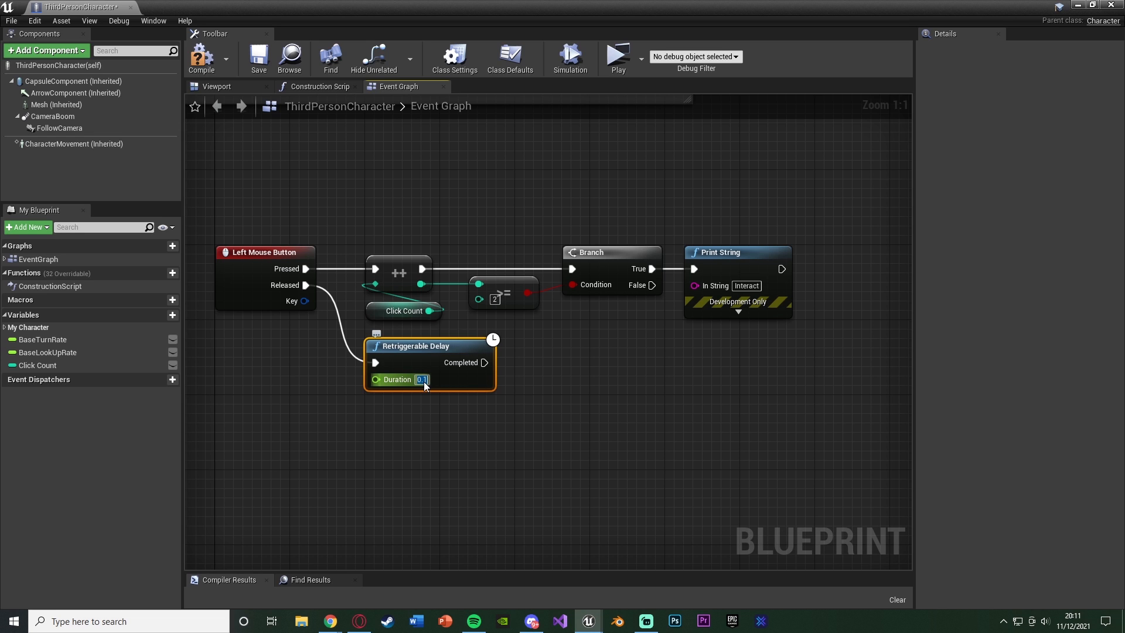
click(427, 446)
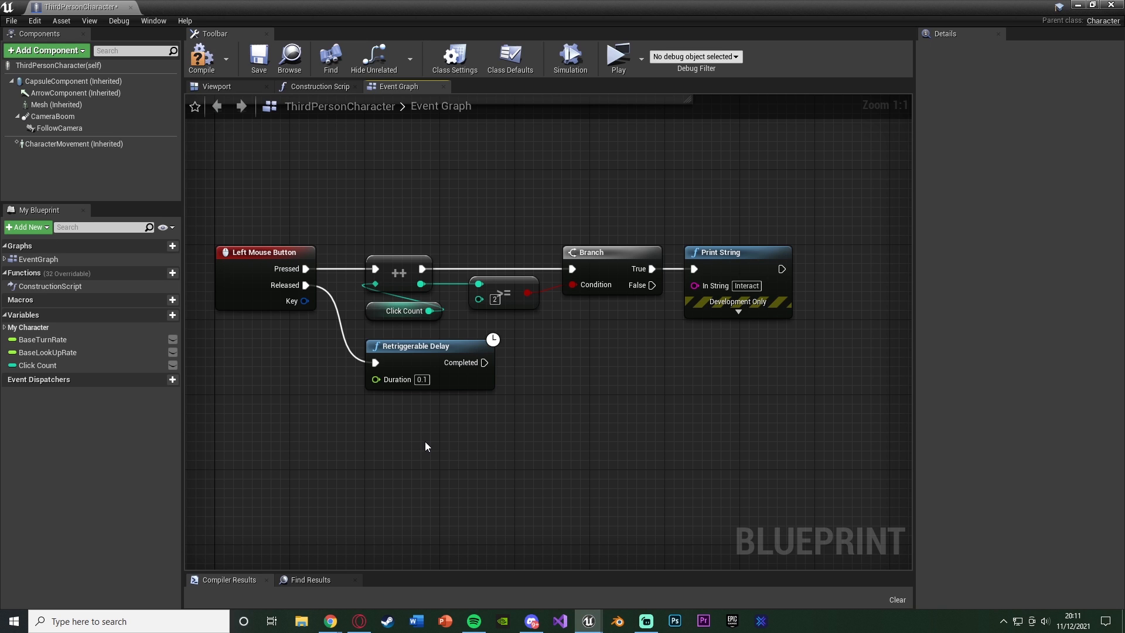
mouse_move(490, 427)
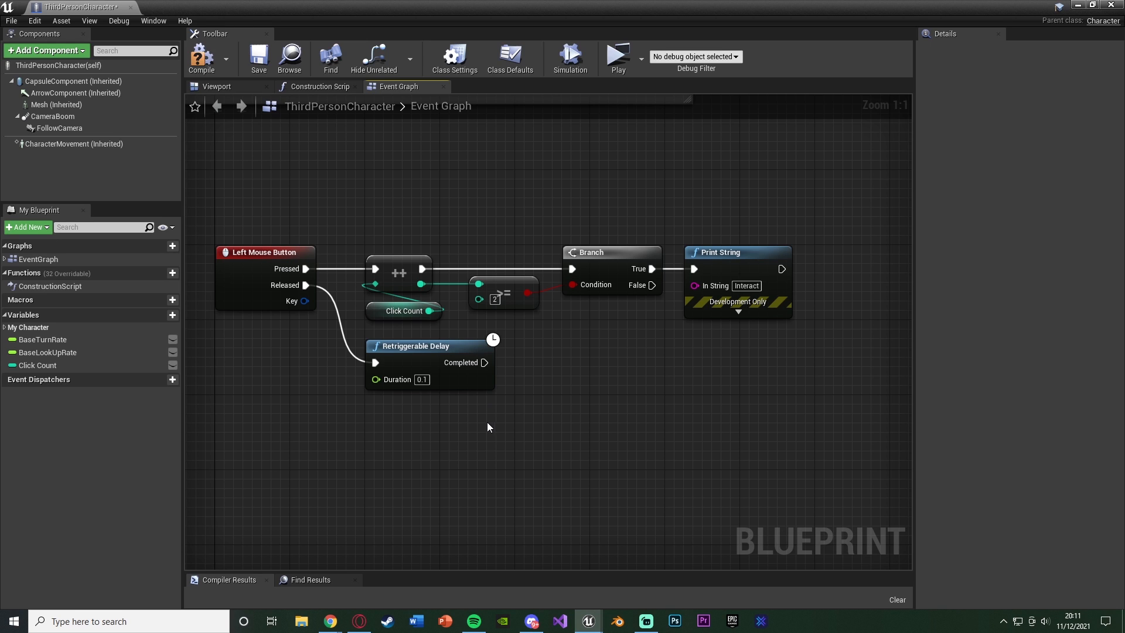
mouse_move(301, 228)
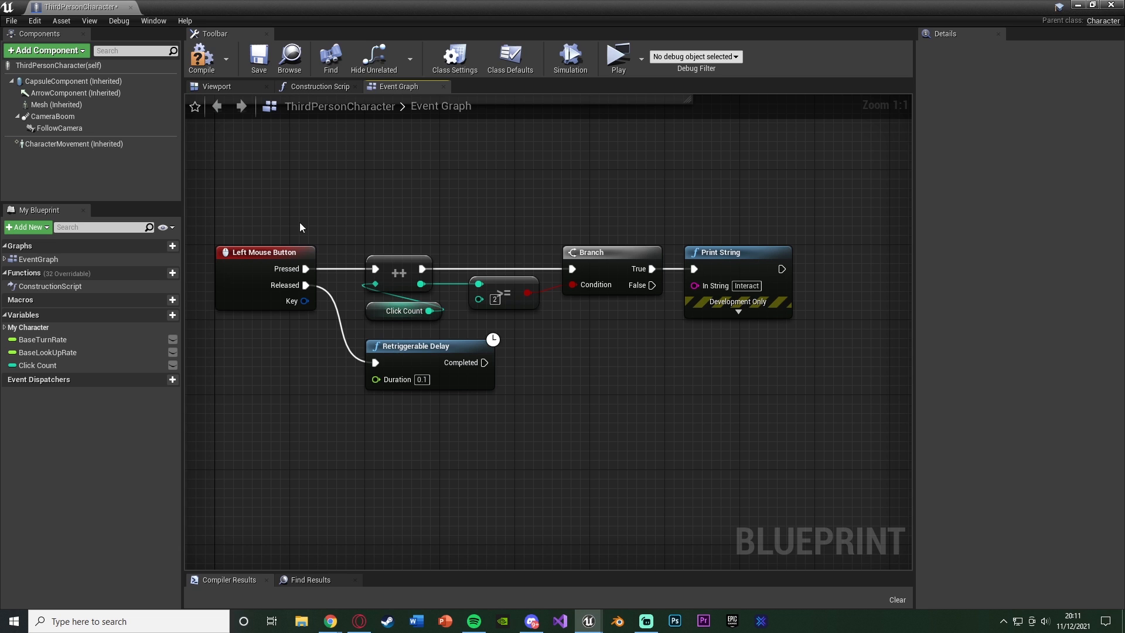
mouse_move(270, 256)
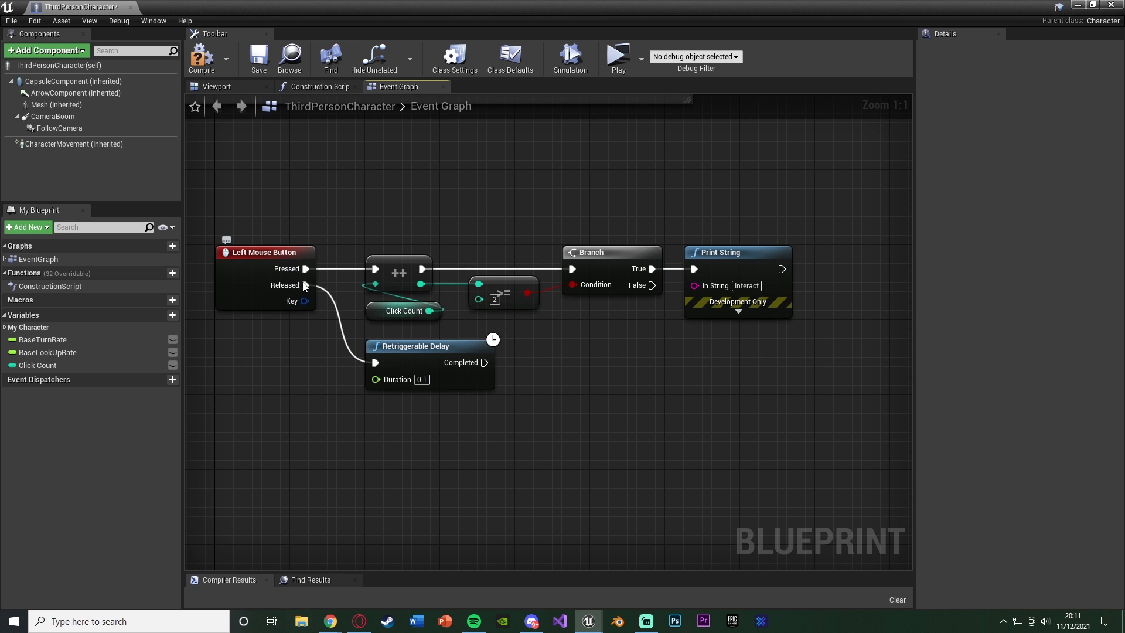
mouse_move(414, 406)
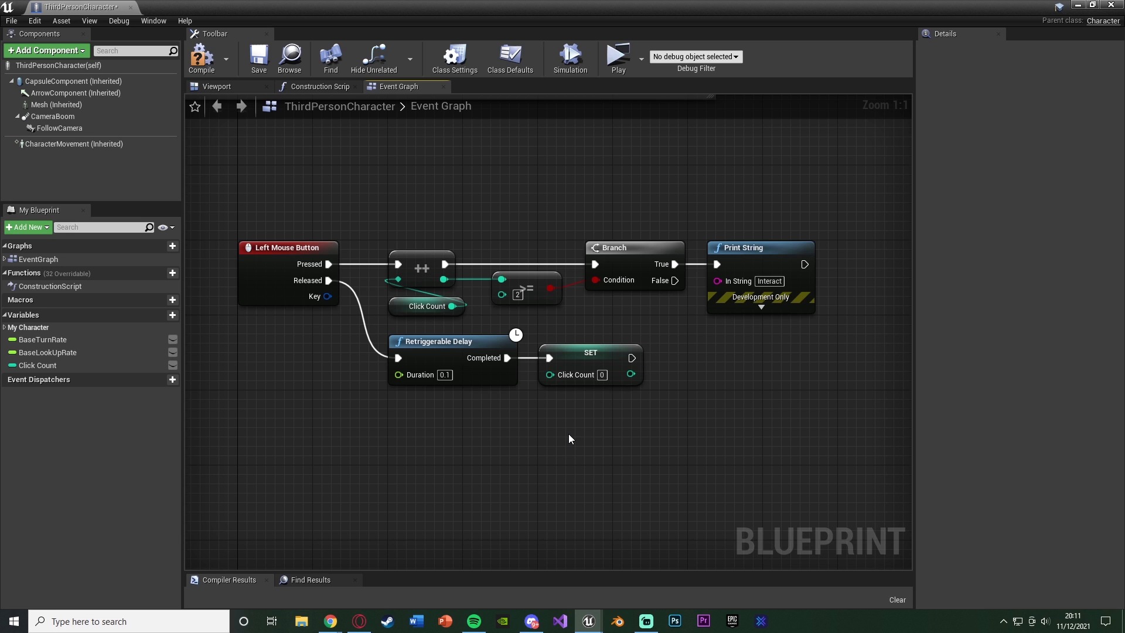
mouse_move(226, 18)
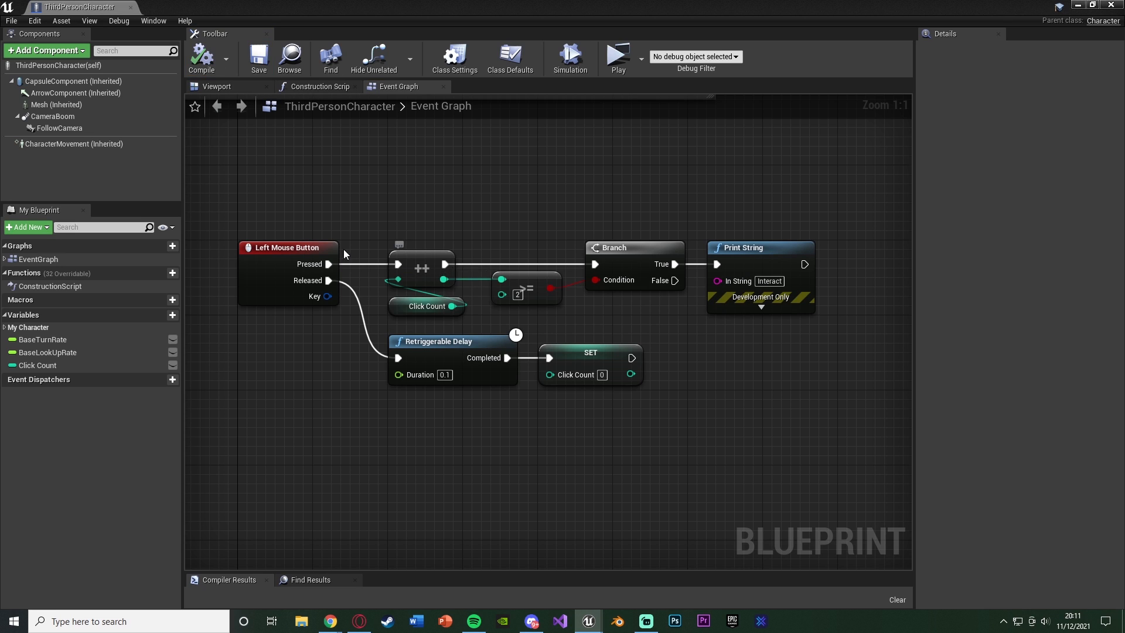
mouse_move(482, 294)
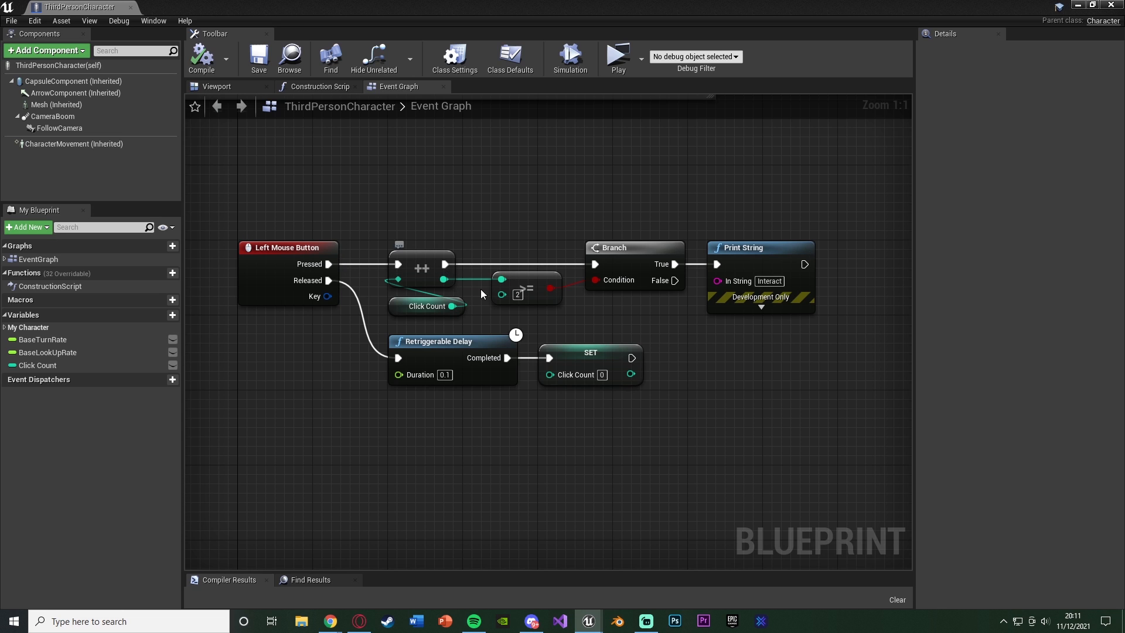
mouse_move(510, 303)
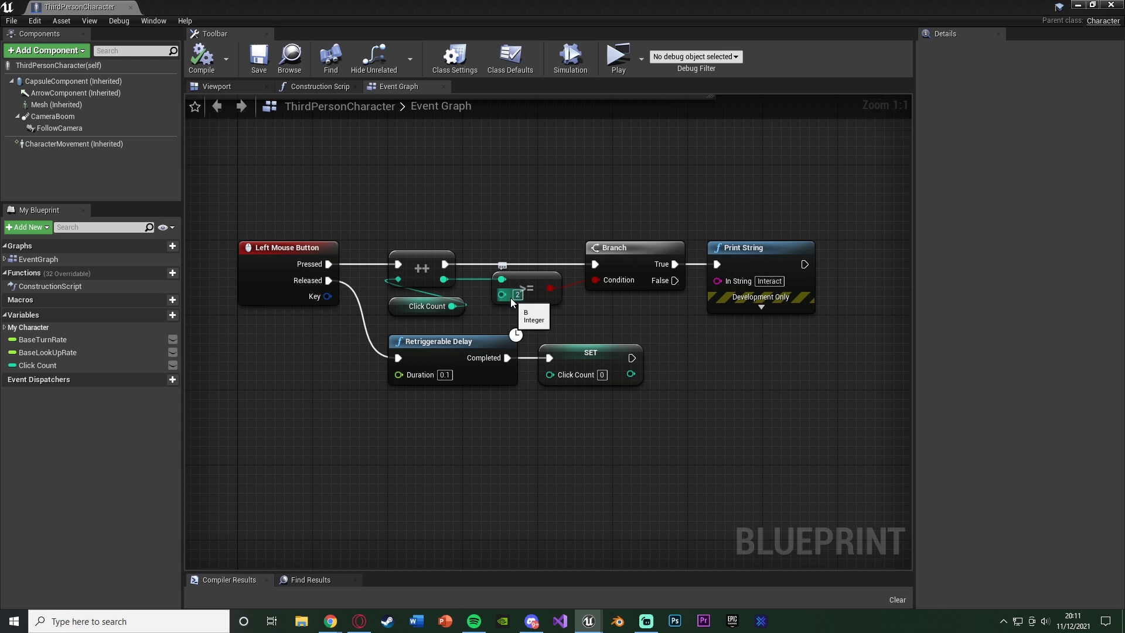
mouse_move(695, 421)
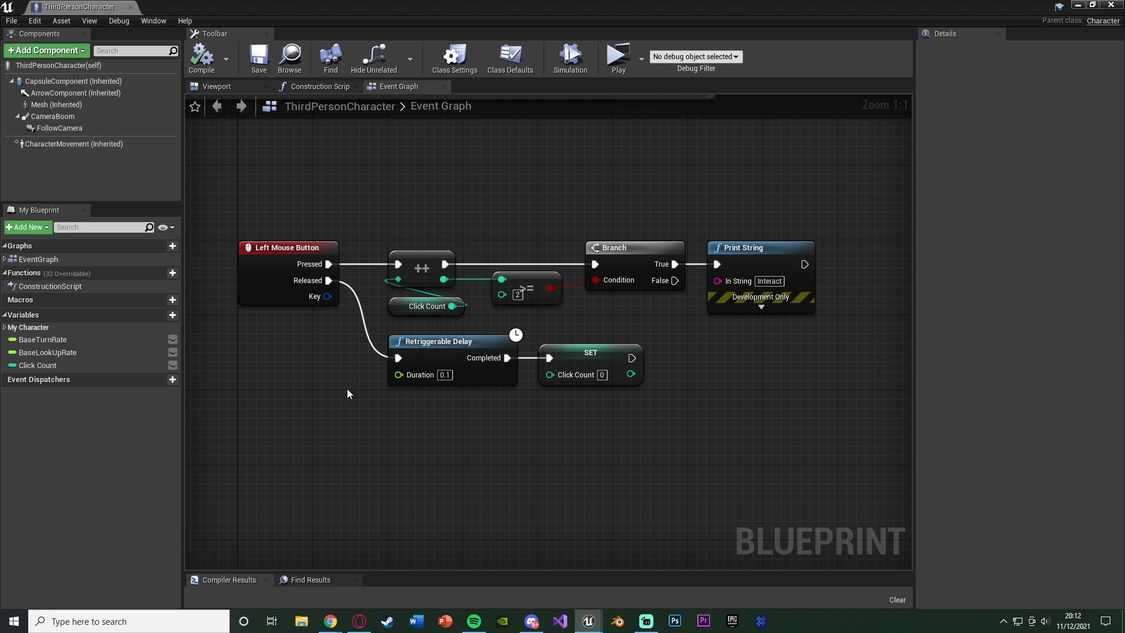
mouse_move(549, 417)
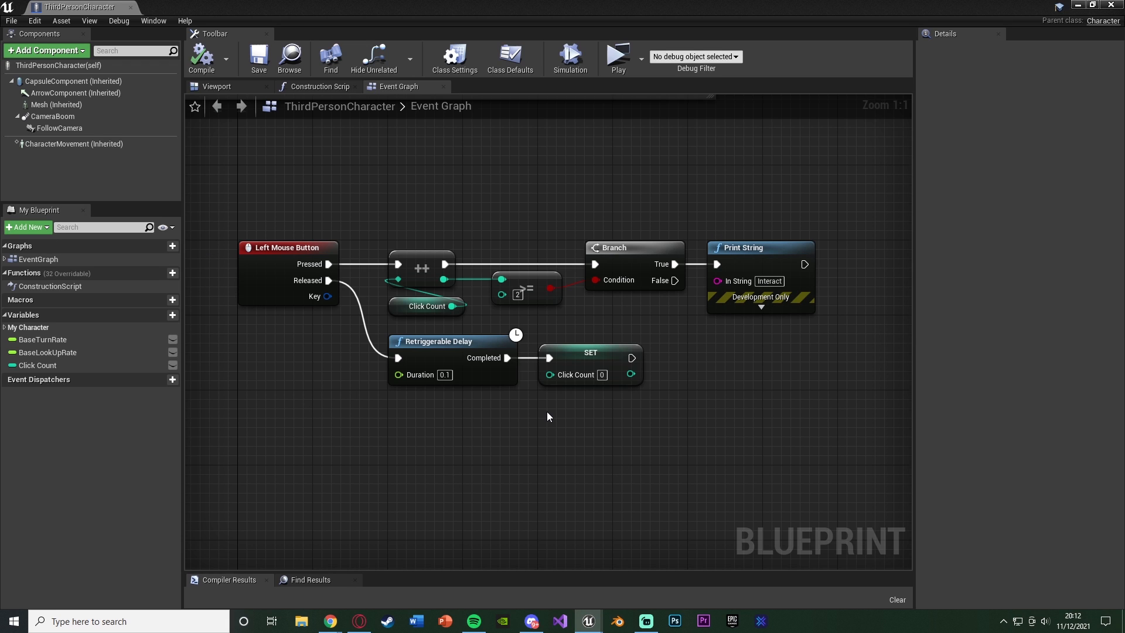
mouse_move(618, 55)
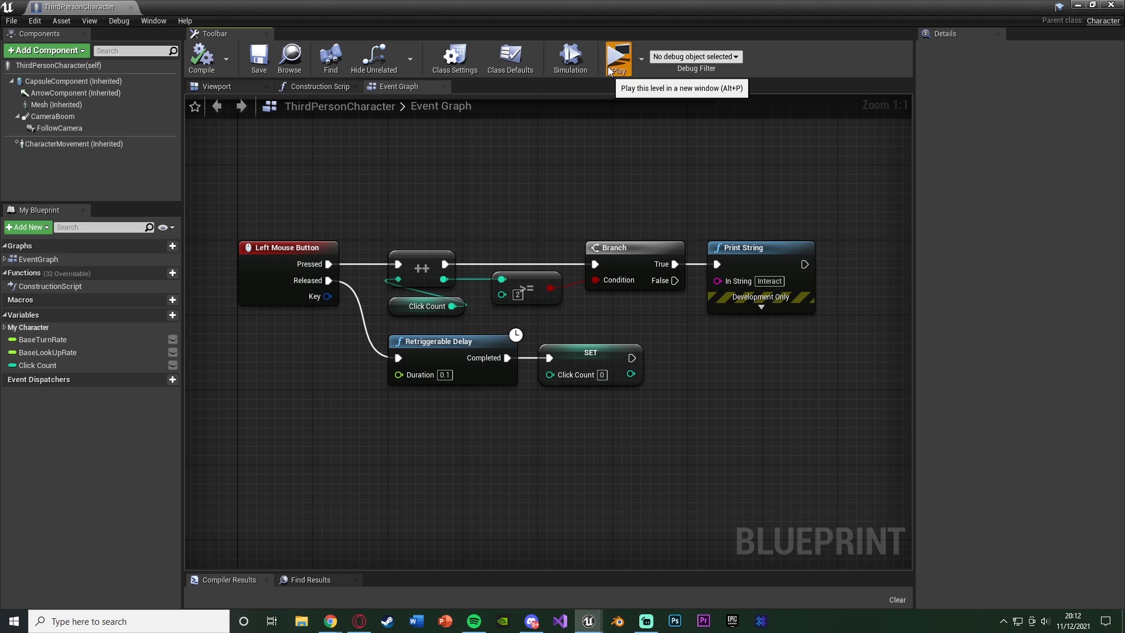
Play the level to test the double-click Interact print.
click(619, 55)
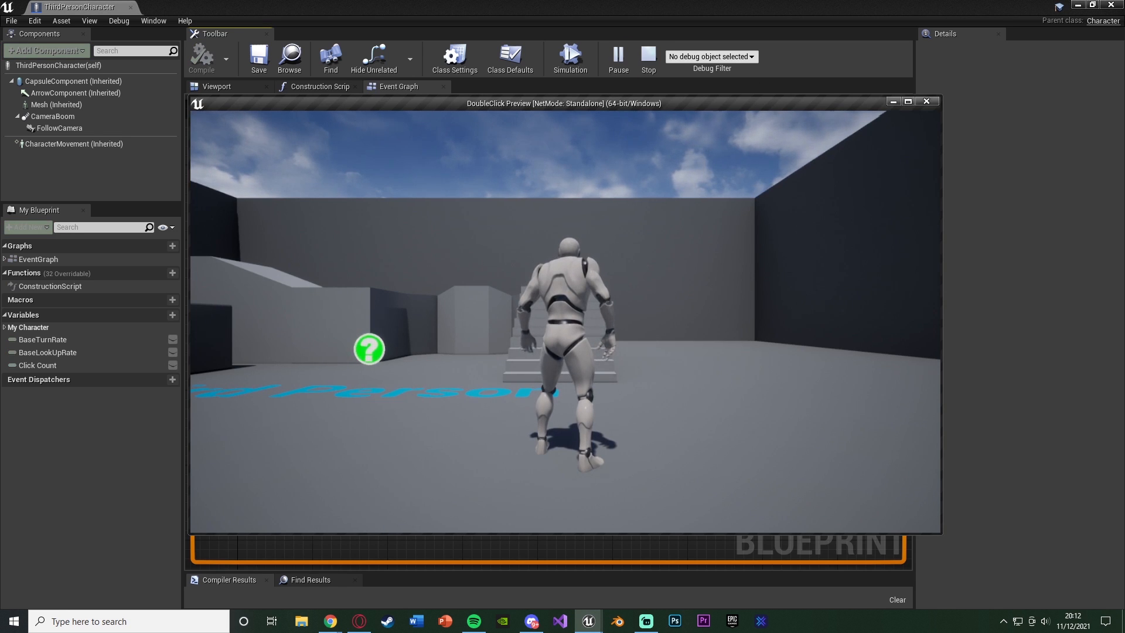